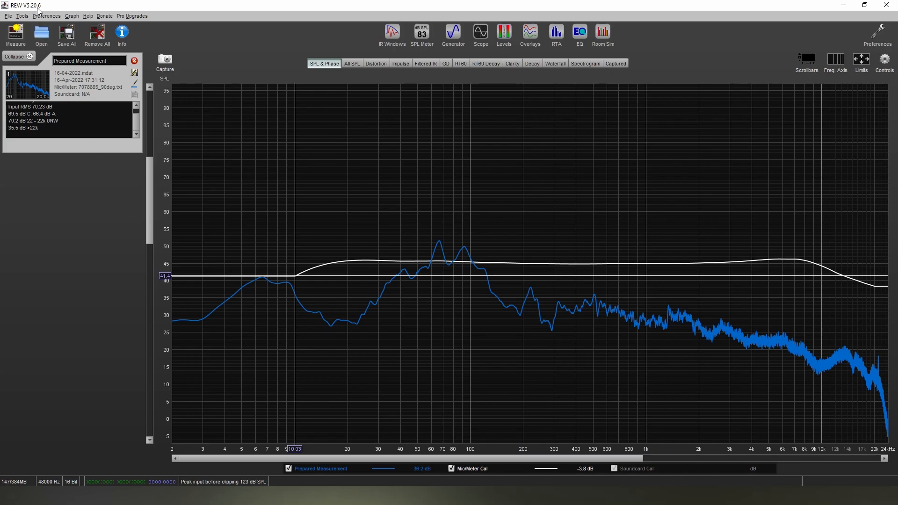
{"action": "mouse_move", "coordinate": [504, 314]}
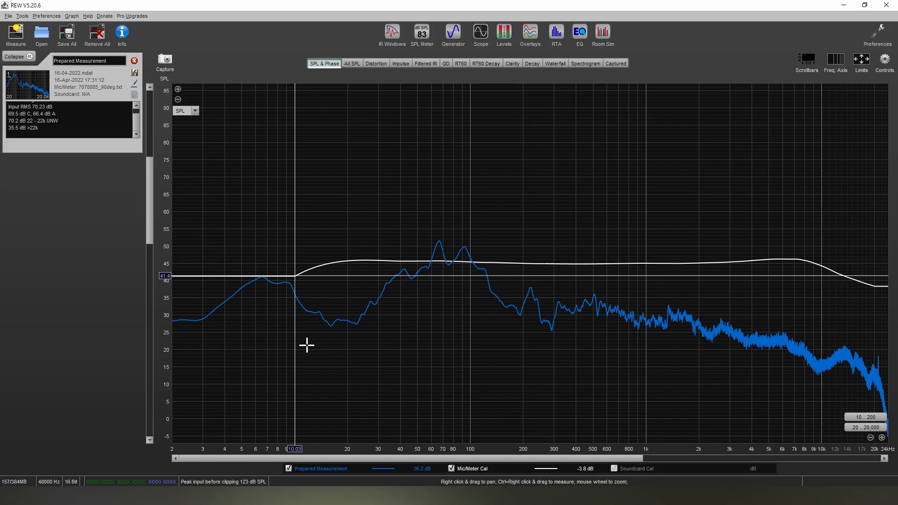
{"action": "mouse_move", "coordinate": [213, 332]}
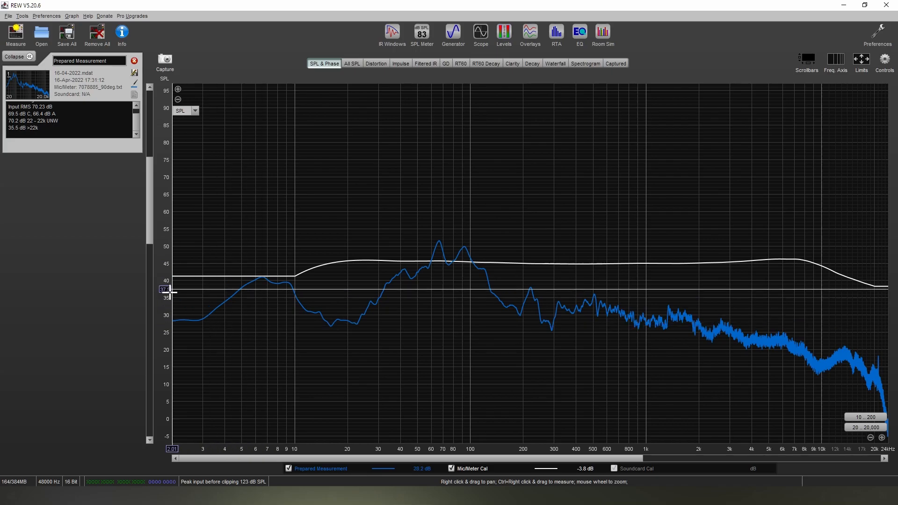
{"action": "mouse_move", "coordinate": [252, 232]}
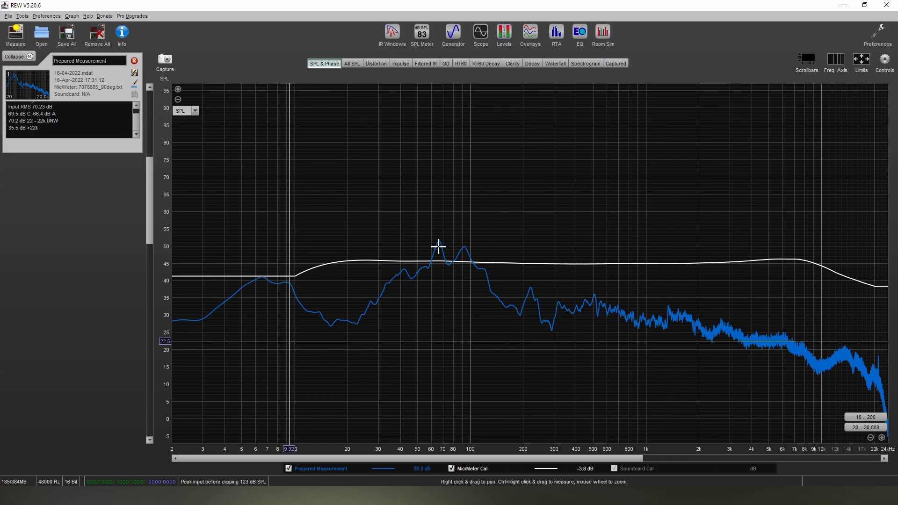
{"action": "mouse_move", "coordinate": [385, 288]}
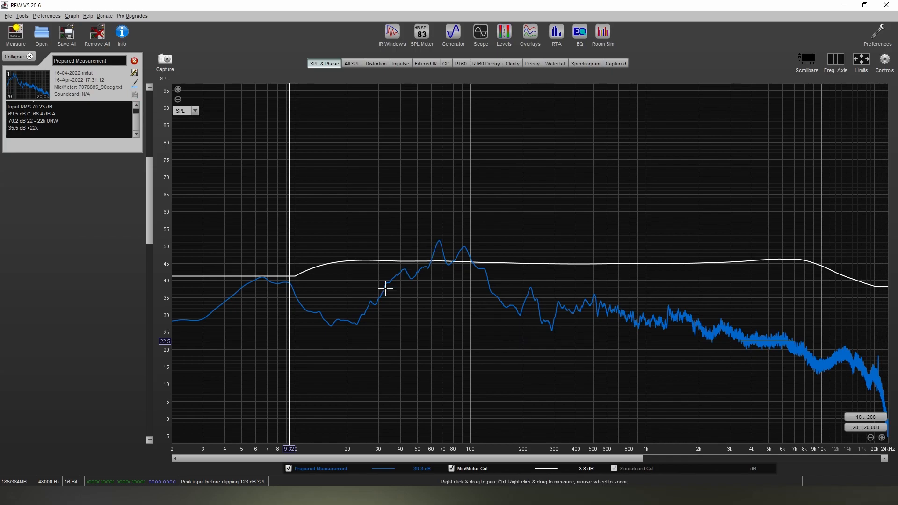
{"action": "mouse_move", "coordinate": [310, 336]}
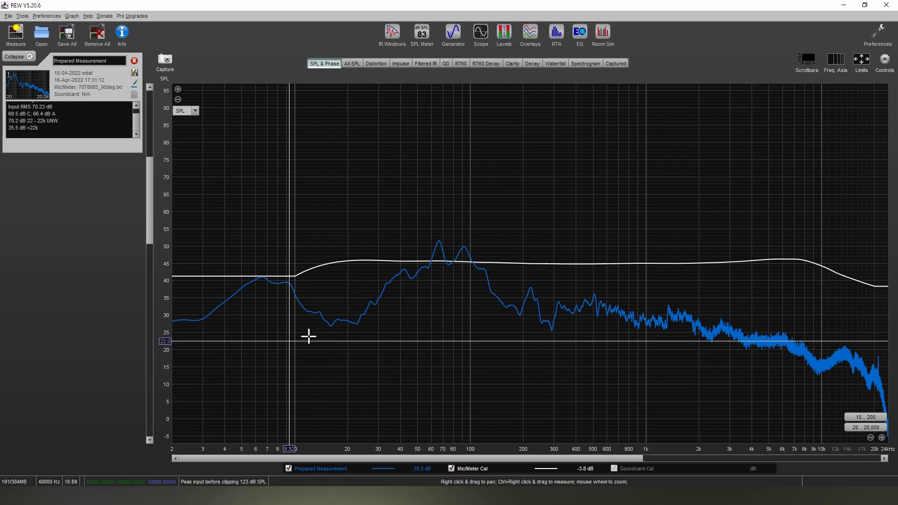
{"action": "mouse_move", "coordinate": [404, 201]}
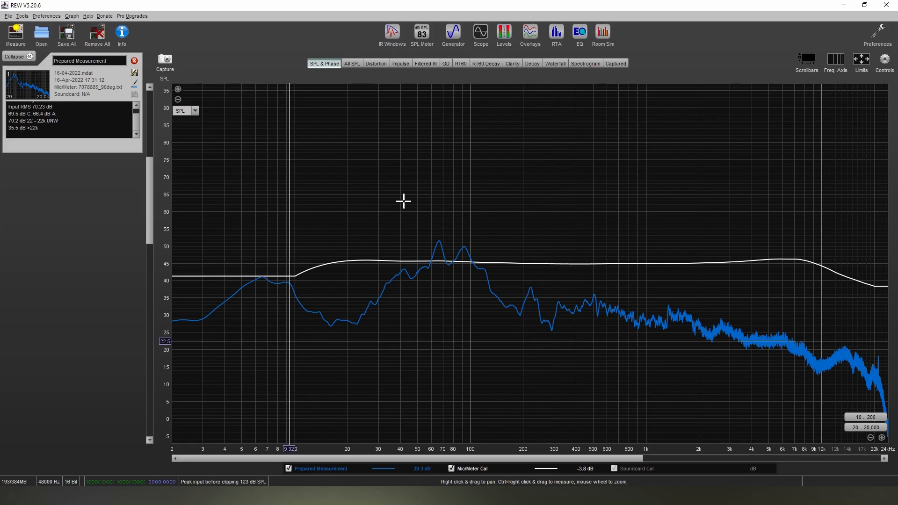
{"action": "mouse_move", "coordinate": [423, 168]}
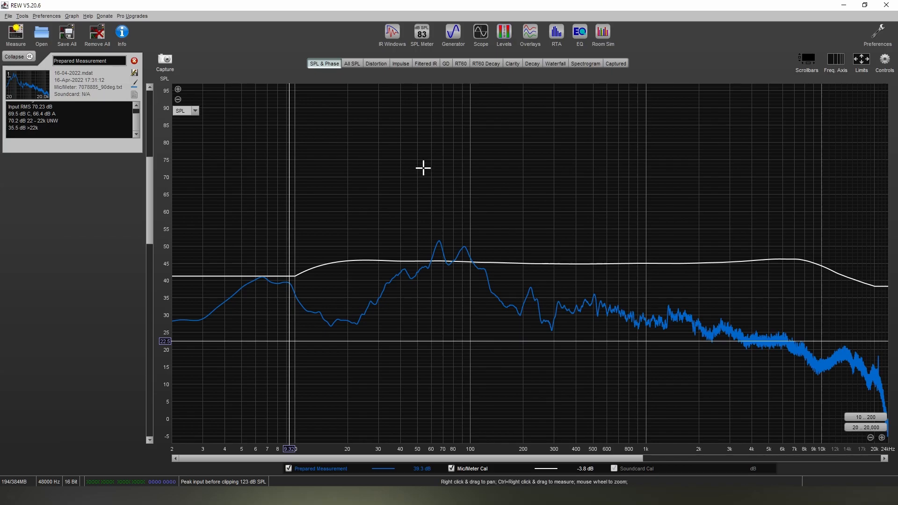
{"action": "mouse_move", "coordinate": [681, 216]}
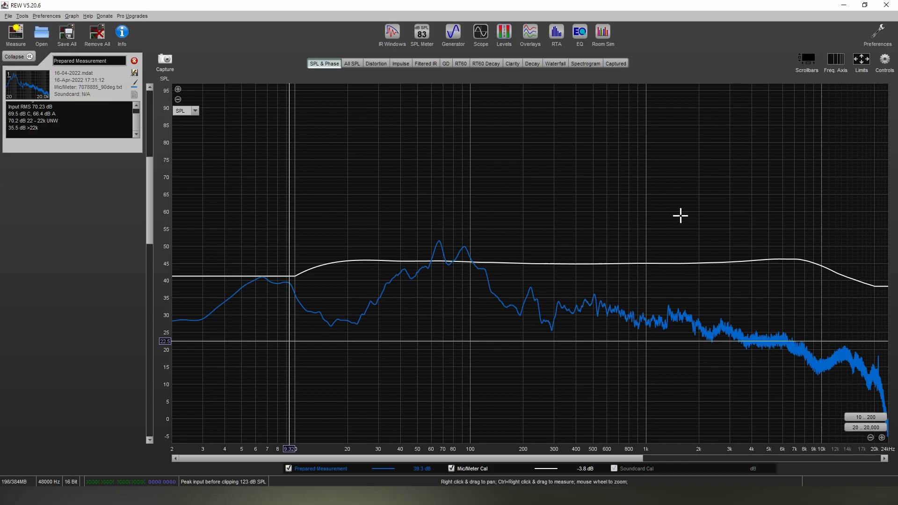
{"action": "mouse_move", "coordinate": [852, 154]}
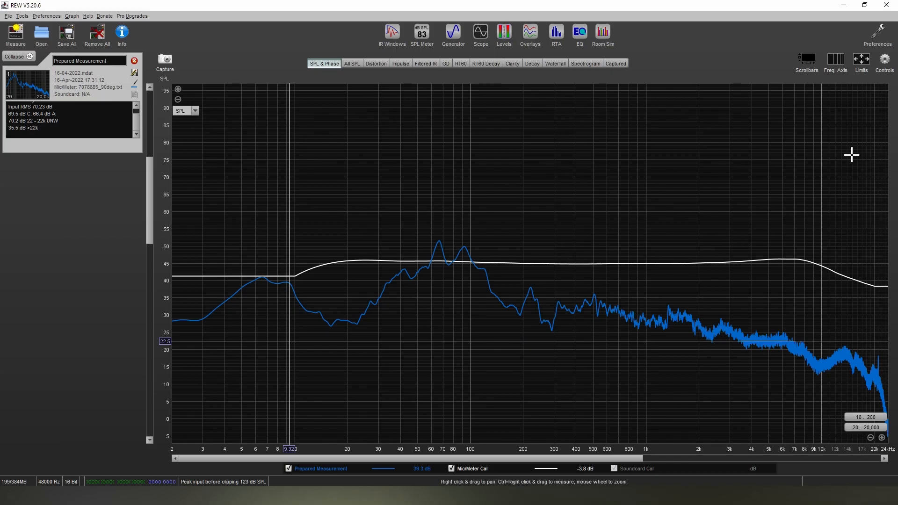
- Show the EQ window full screen with graph axis limits fitted to the measurement data
{"action": "left_click", "coordinate": [580, 32]}
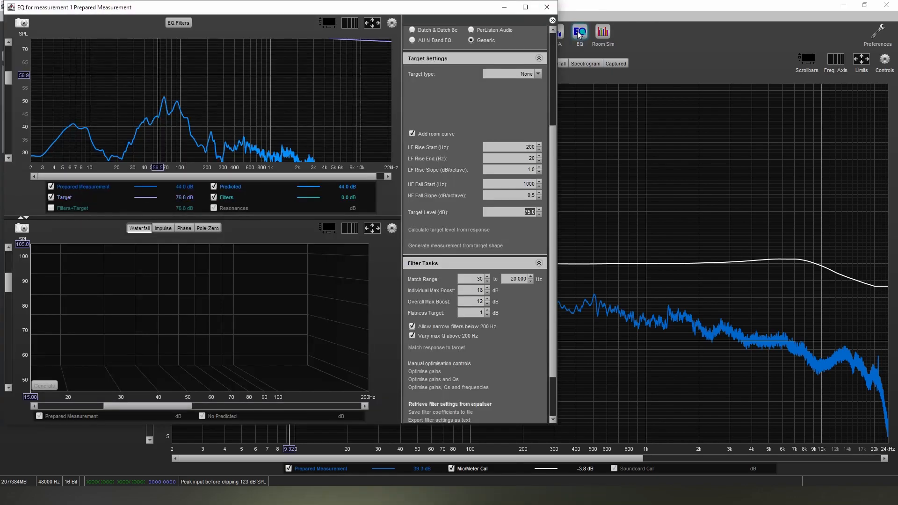
{"action": "left_click", "coordinate": [524, 7]}
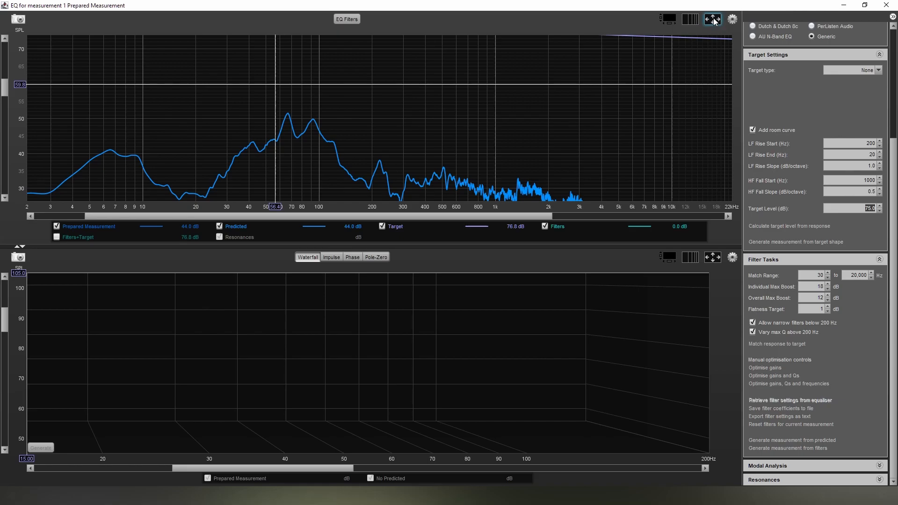
{"action": "mouse_move", "coordinate": [713, 19]}
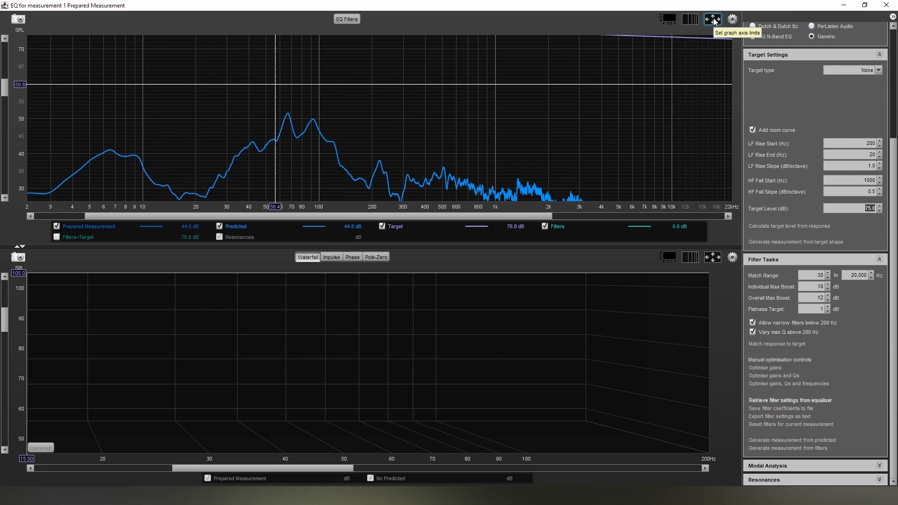
{"action": "left_click", "coordinate": [713, 19]}
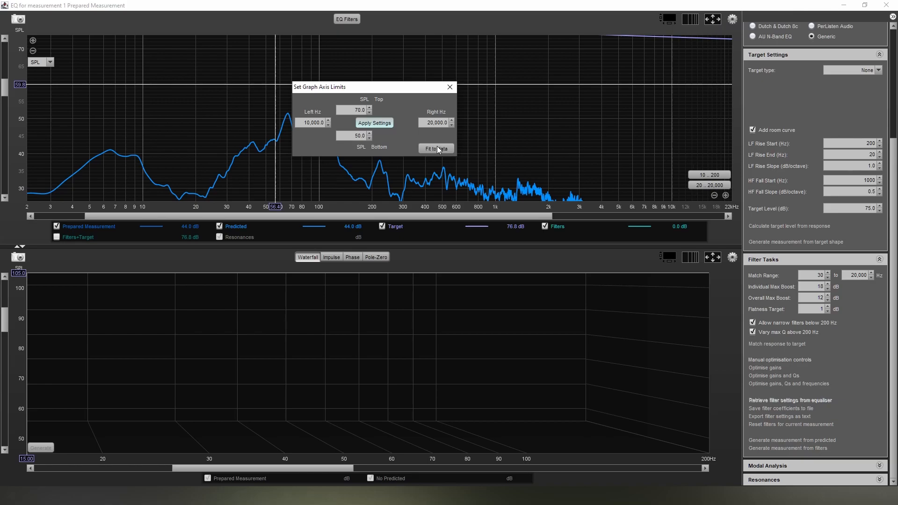
{"action": "left_click", "coordinate": [435, 149]}
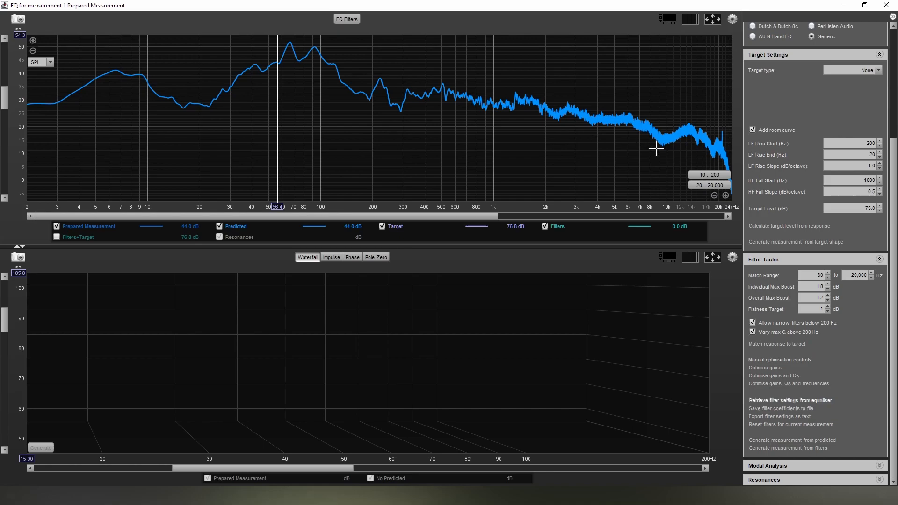
{"action": "mouse_move", "coordinate": [731, 19]}
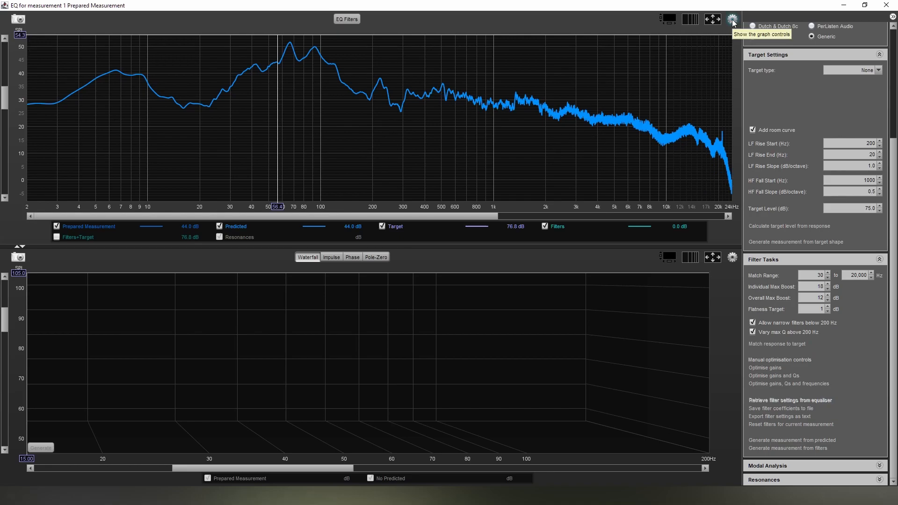
- Apply Psychoacoustic smoothing to the traces in the EQ graph
{"action": "left_click", "coordinate": [732, 19]}
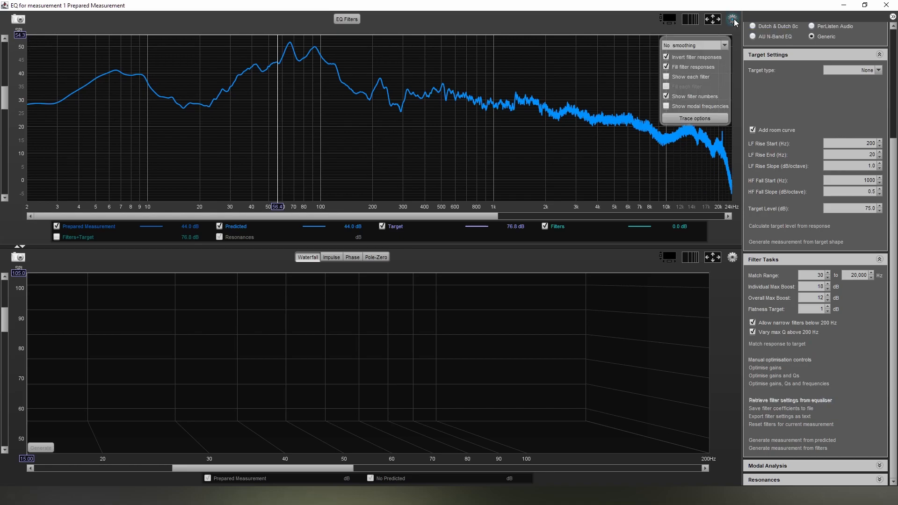
{"action": "left_click", "coordinate": [724, 45]}
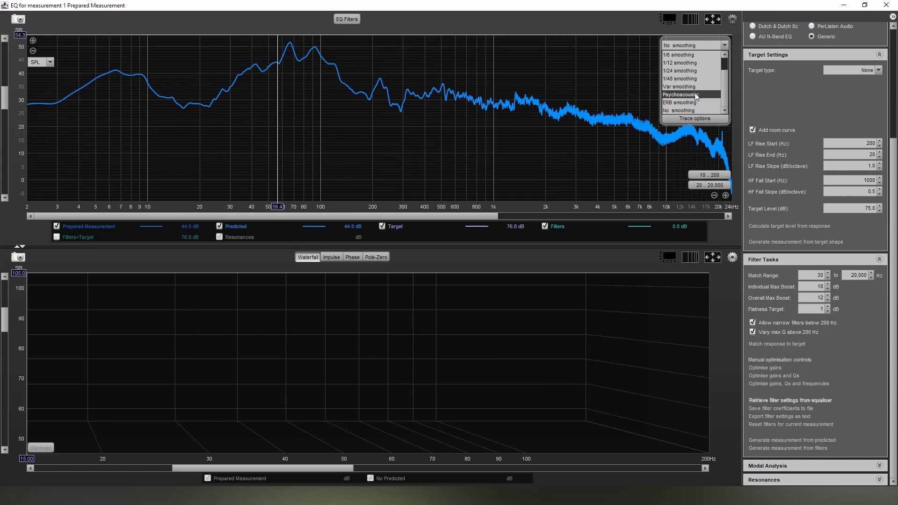
{"action": "left_click", "coordinate": [679, 93]}
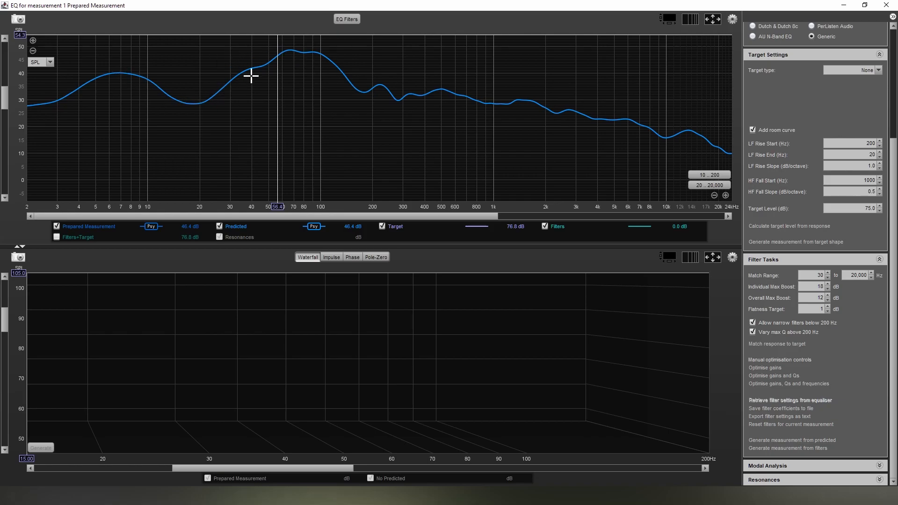
{"action": "mouse_move", "coordinate": [417, 97]}
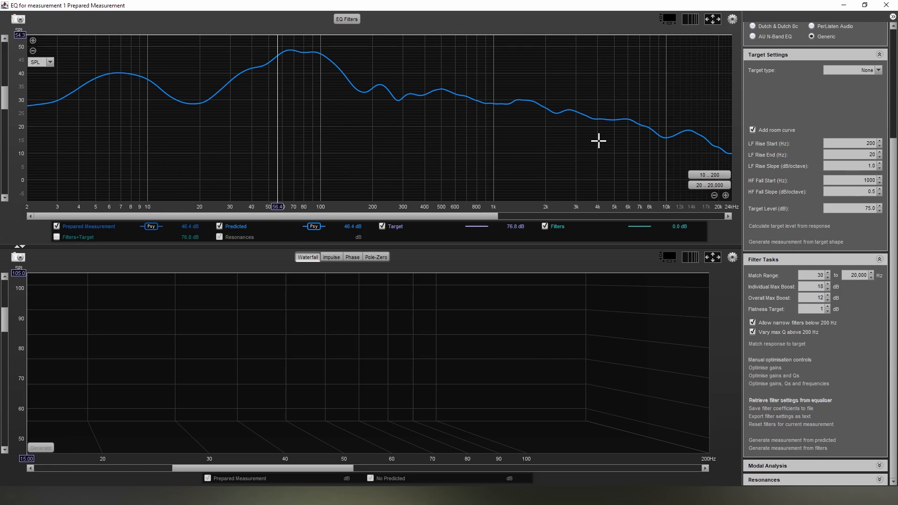
{"action": "mouse_move", "coordinate": [670, 124]}
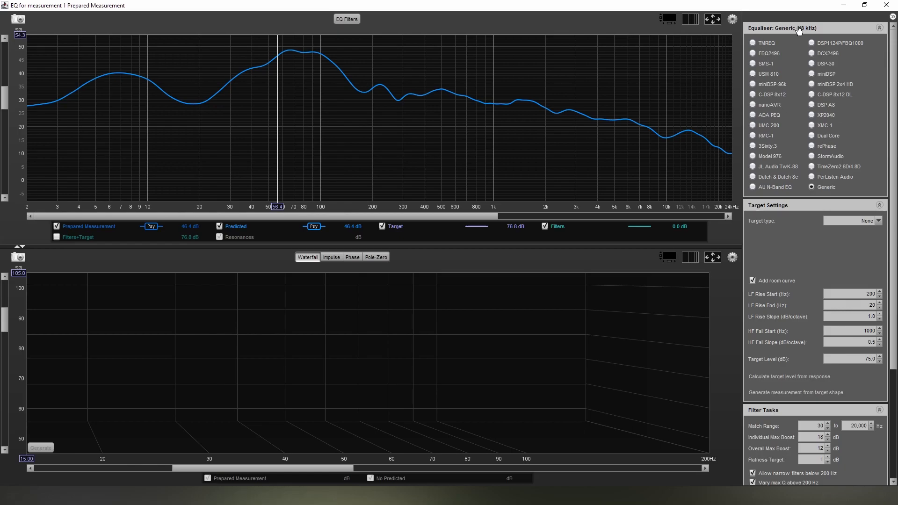
- Choose rePhase as the equaliser and try a full range speaker target type
{"action": "left_click", "coordinate": [813, 146]}
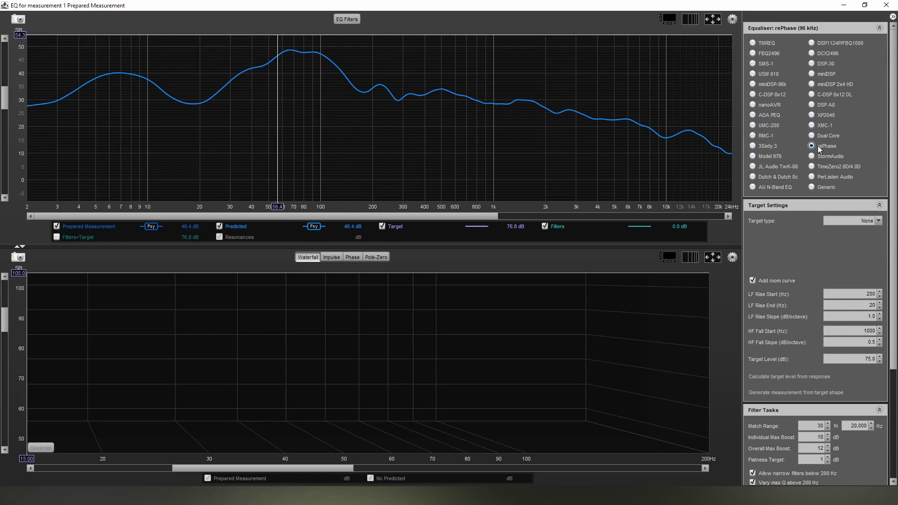
{"action": "left_click", "coordinate": [879, 27]}
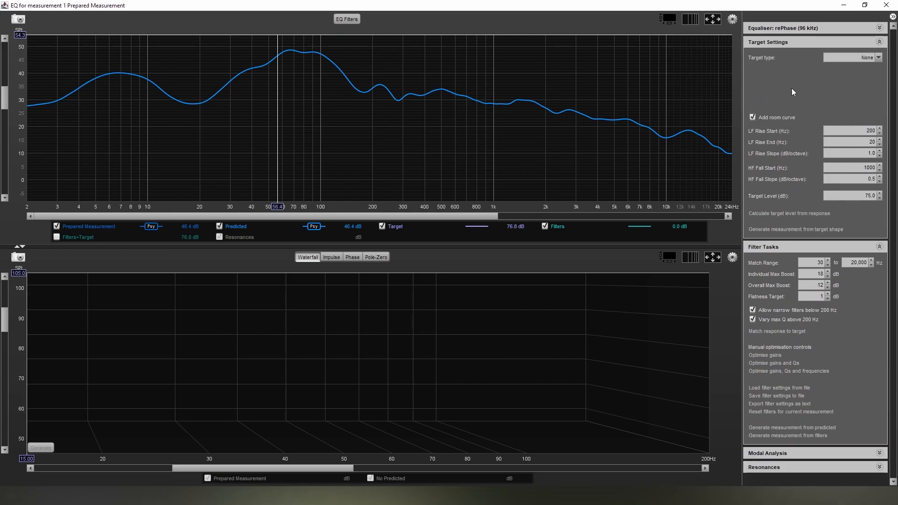
{"action": "left_click", "coordinate": [852, 57]}
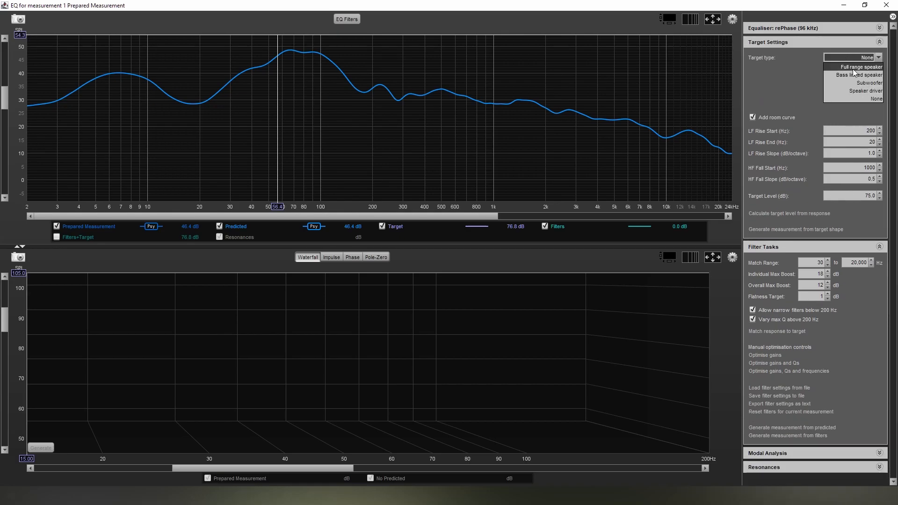
{"action": "left_click", "coordinate": [858, 67]}
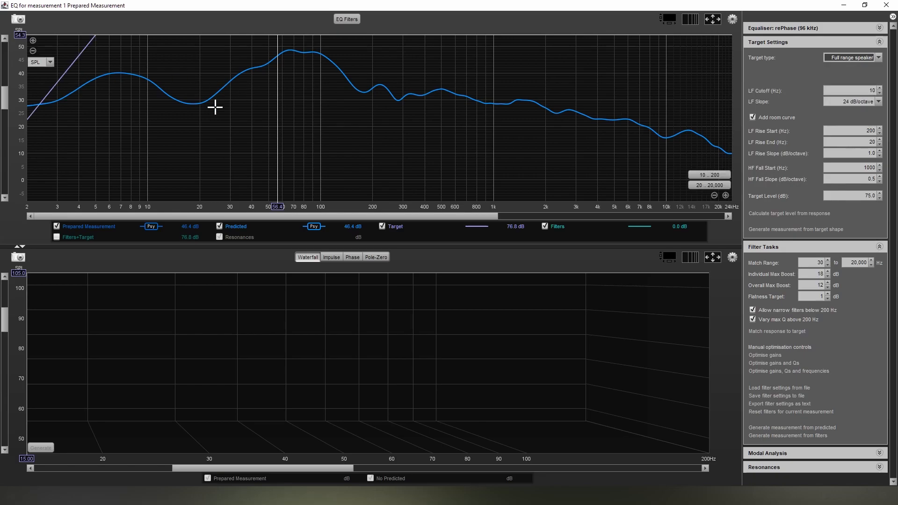
{"action": "mouse_move", "coordinate": [320, 137]}
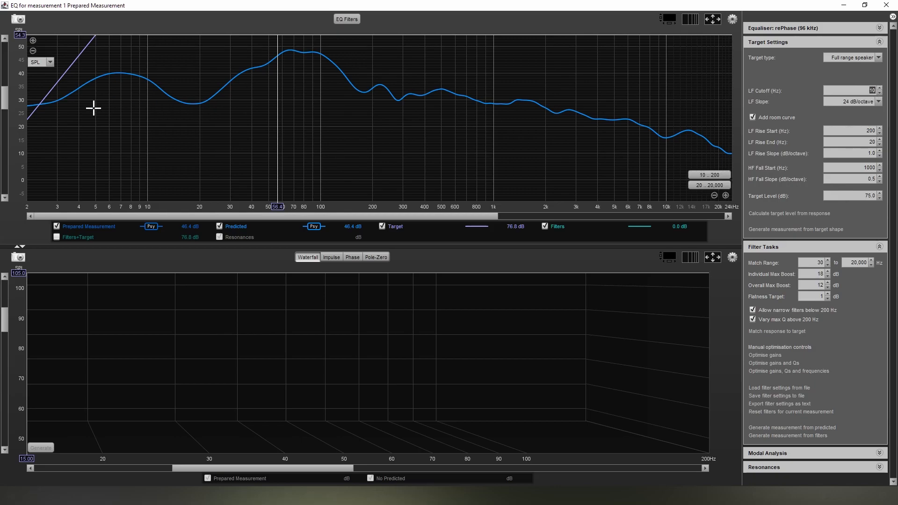
{"action": "mouse_move", "coordinate": [84, 57]}
{"action": "type", "text": "20"}
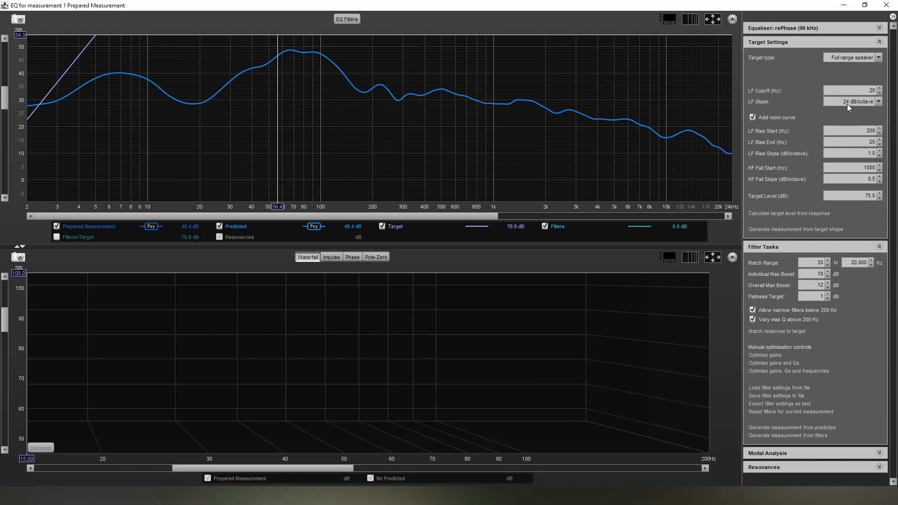
- Keep the 24 dB/octave LF slope, then set the target type back to None
{"action": "left_click", "coordinate": [880, 101]}
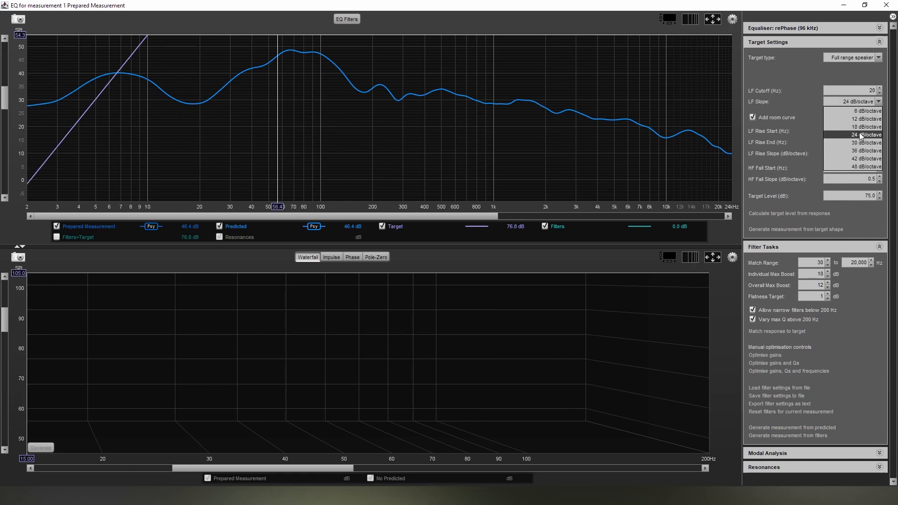
{"action": "left_click", "coordinate": [860, 135]}
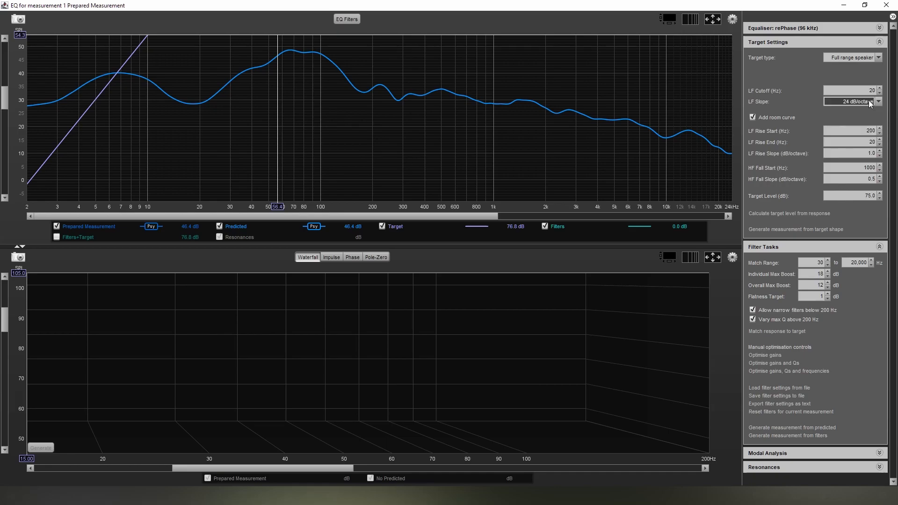
{"action": "left_click", "coordinate": [879, 57]}
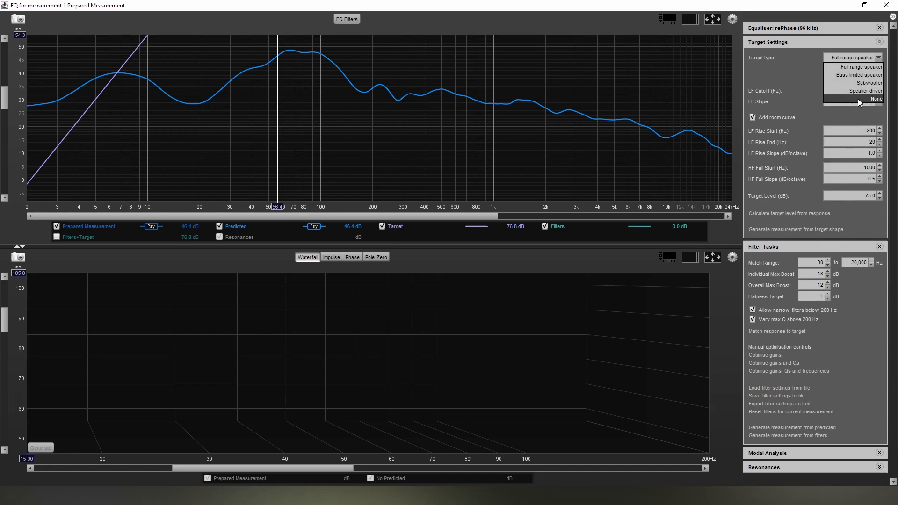
{"action": "left_click", "coordinate": [876, 98]}
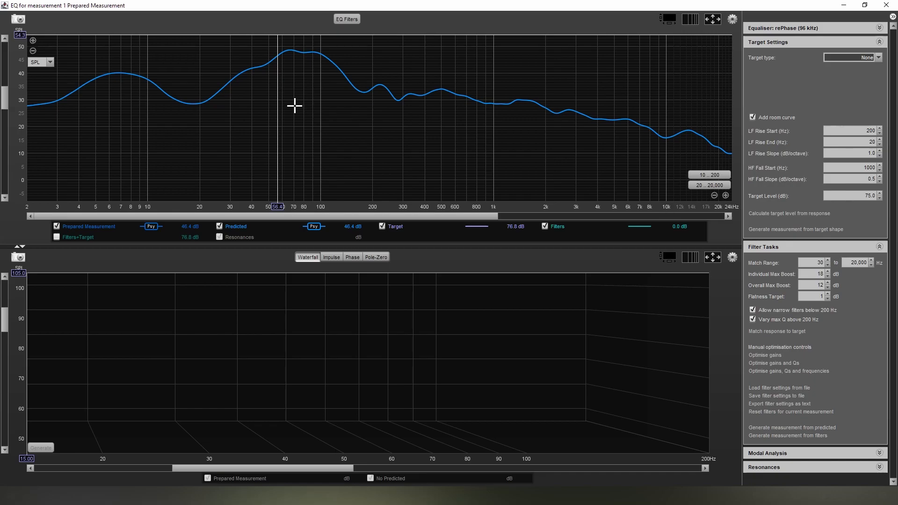
{"action": "mouse_move", "coordinate": [139, 93]}
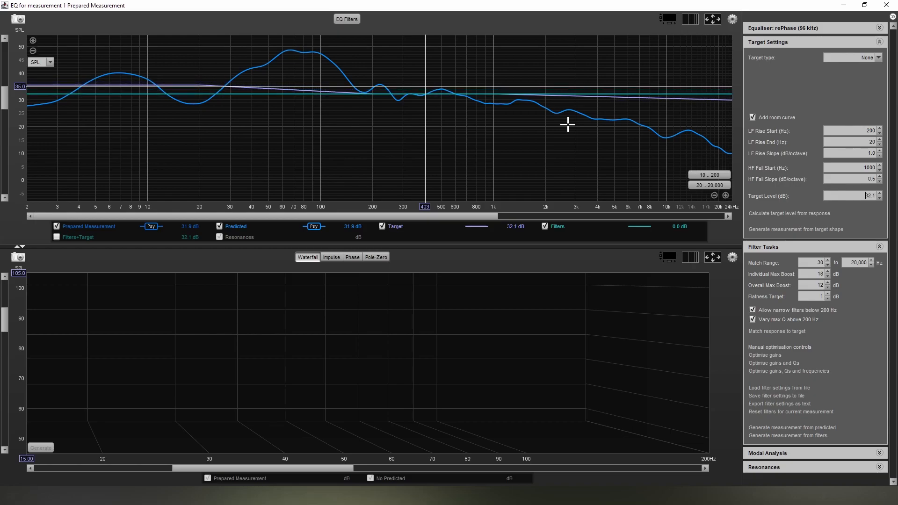
{"action": "mouse_move", "coordinate": [476, 117]}
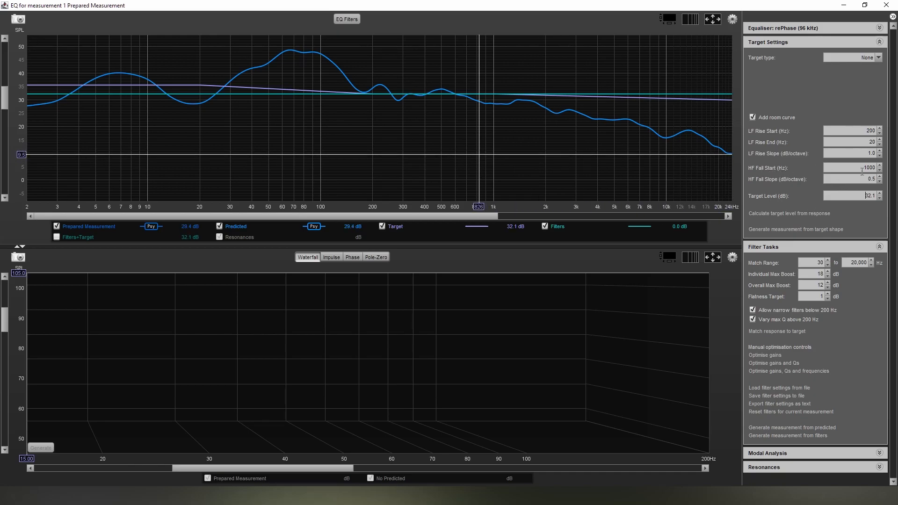
- Set the HF fall start to 1500 Hz and adjust the target level near 30 dB
{"action": "left_click", "coordinate": [879, 171]}
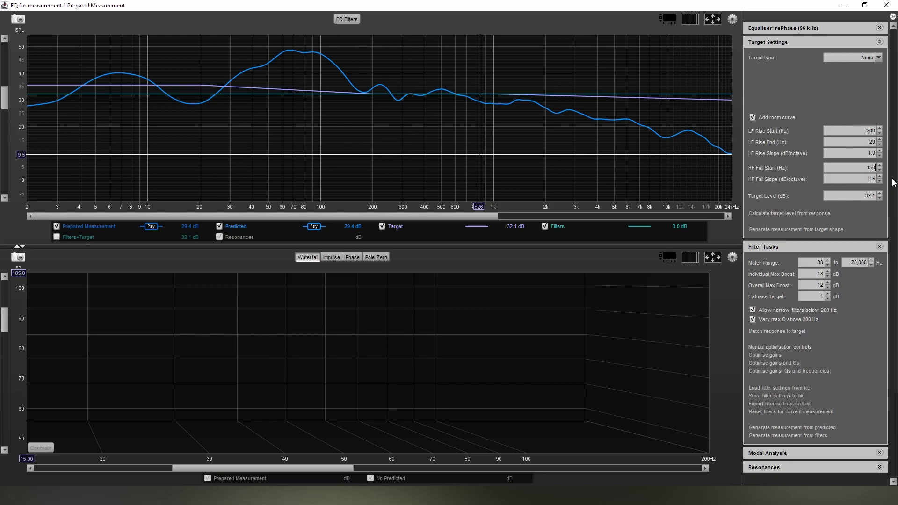
{"action": "type", "text": "1500"}
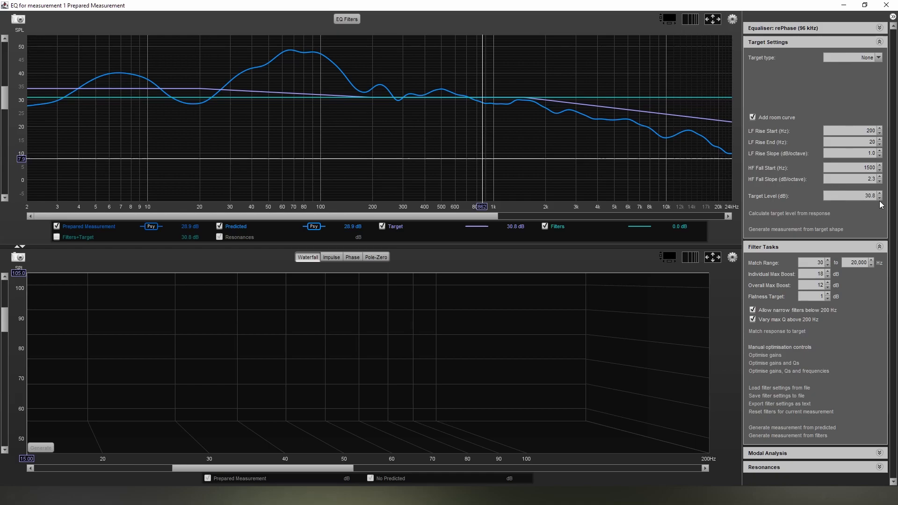
{"action": "left_click", "coordinate": [882, 197]}
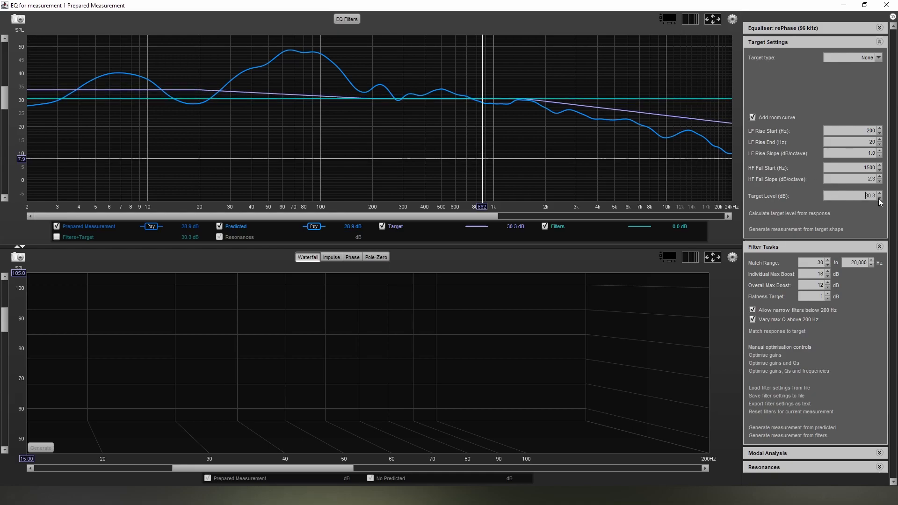
{"action": "left_click", "coordinate": [882, 198]}
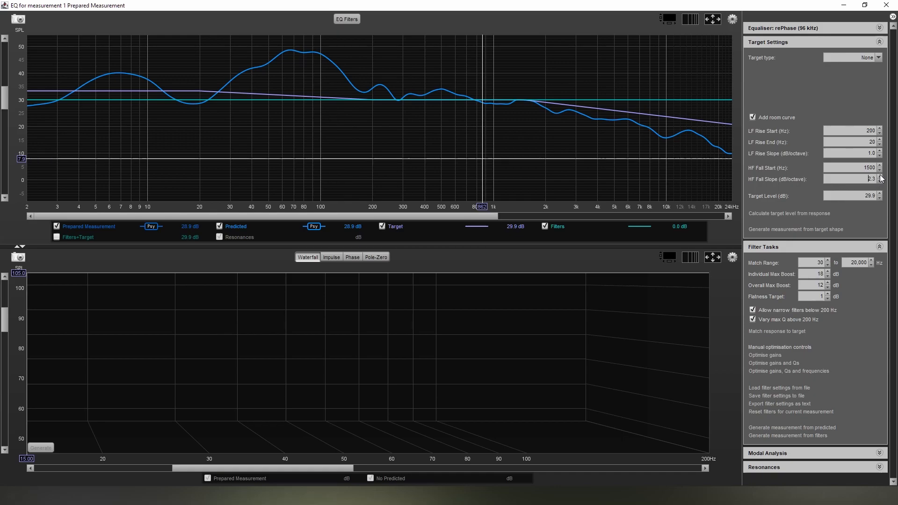
- Step the HF fall slope up to about 4.5 dB/octave and raise the target level slightly
{"action": "left_click", "coordinate": [880, 176]}
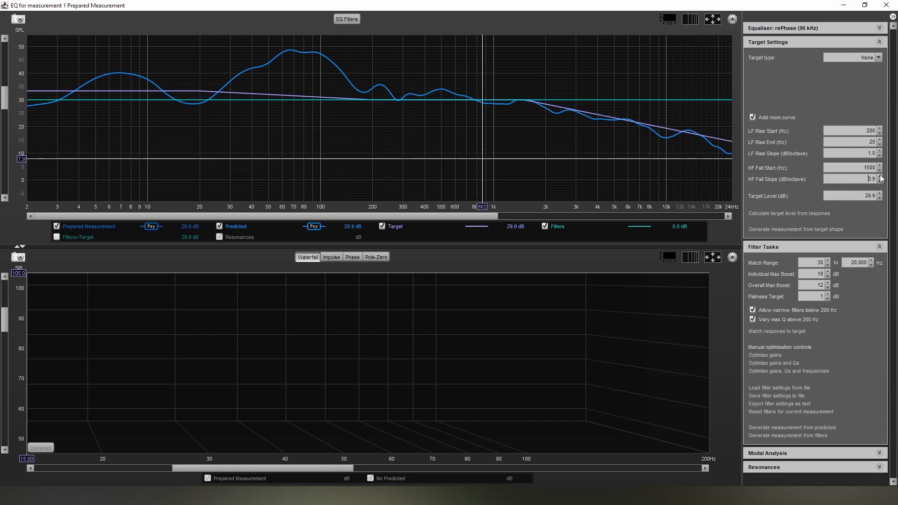
{"action": "left_click", "coordinate": [882, 177]}
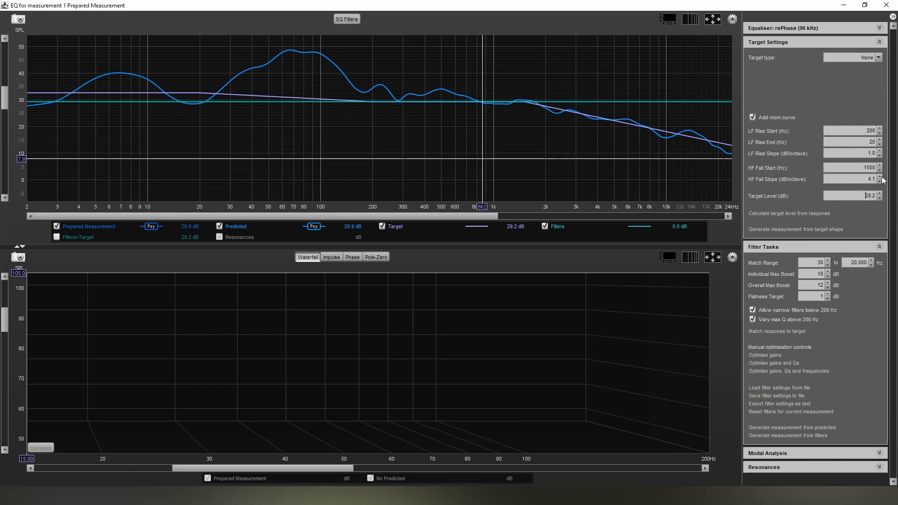
{"action": "left_click", "coordinate": [882, 177]}
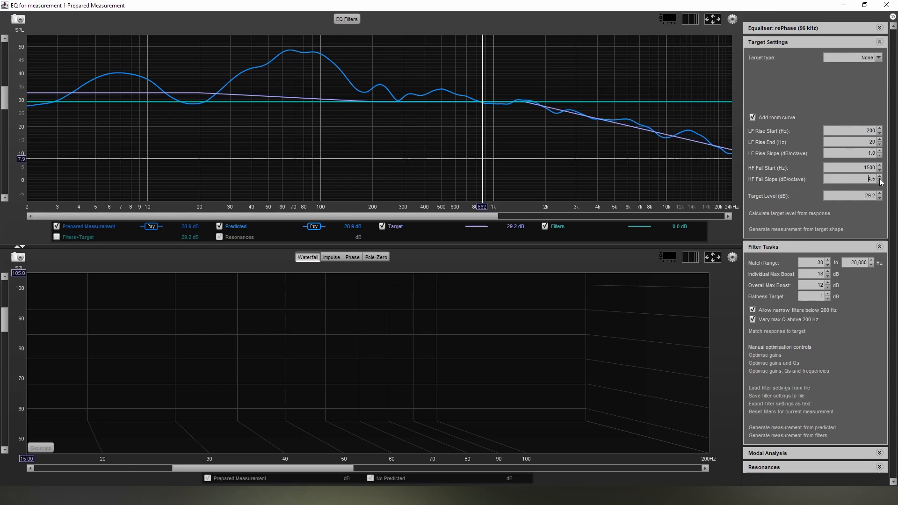
{"action": "left_click", "coordinate": [880, 181]}
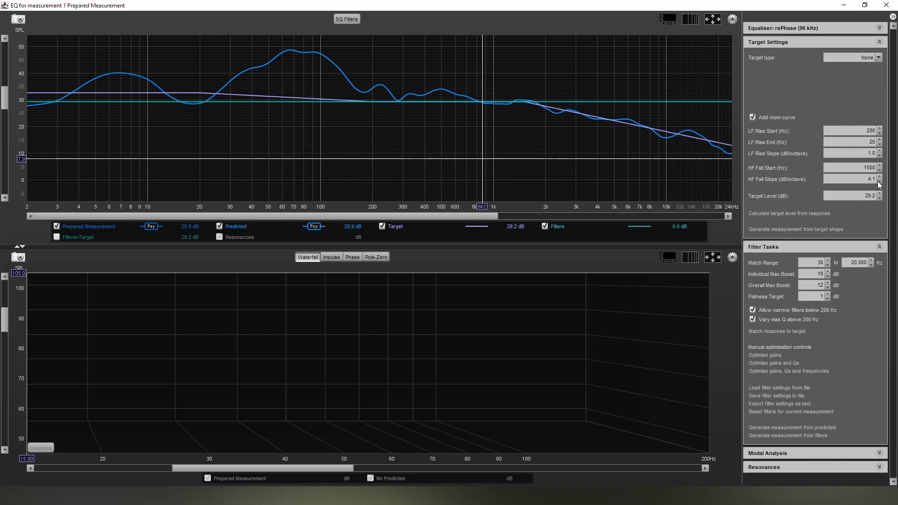
{"action": "left_click", "coordinate": [882, 177]}
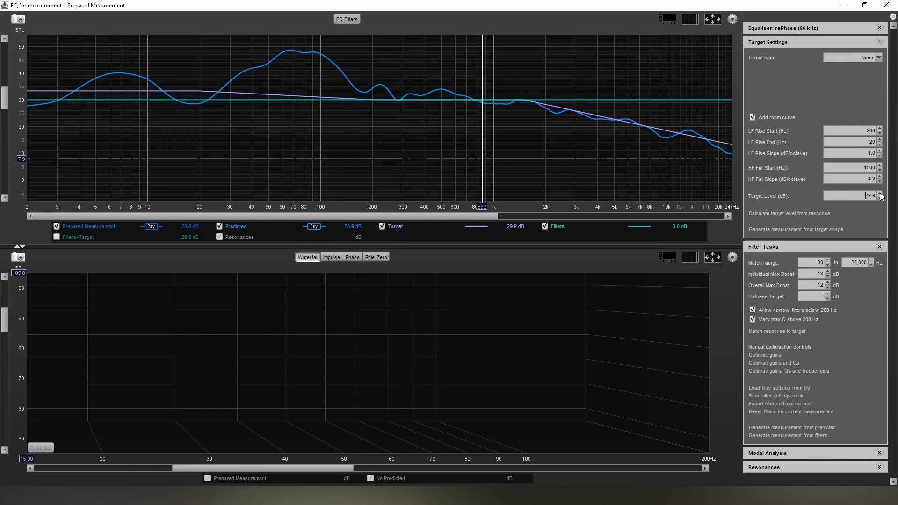
{"action": "left_click", "coordinate": [880, 193]}
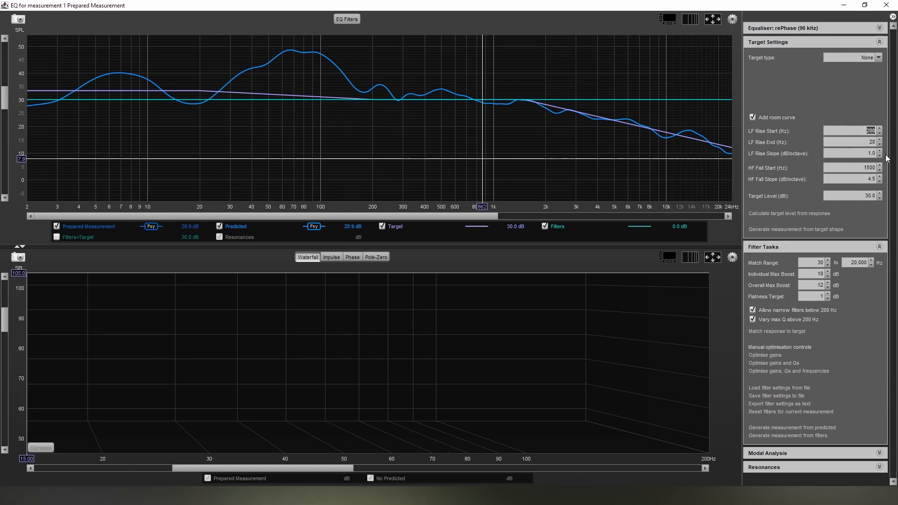
{"action": "mouse_move", "coordinate": [868, 131]}
{"action": "type", "text": "180"}
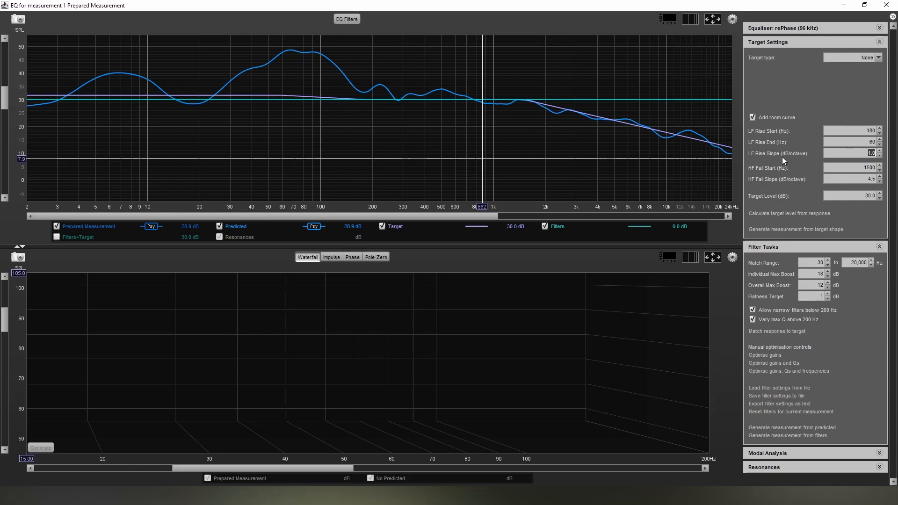
{"action": "mouse_move", "coordinate": [803, 160]}
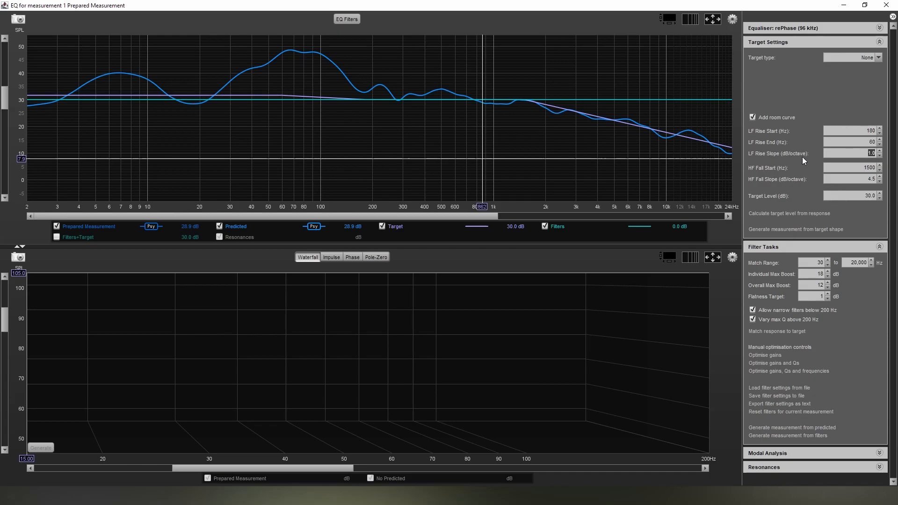
{"action": "mouse_move", "coordinate": [798, 161]}
{"action": "type", "text": "4"}
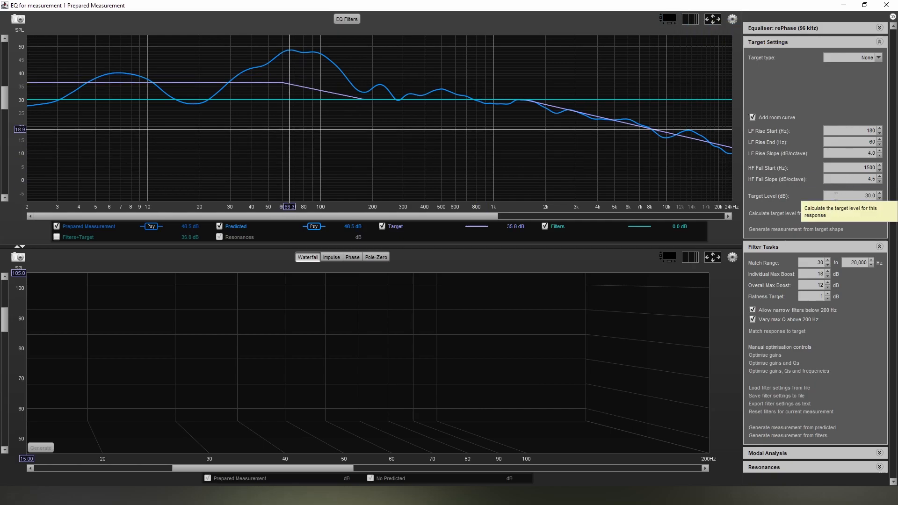
- Change the smoothing applied to the displayed traces in the graph options
{"action": "left_click", "coordinate": [732, 19]}
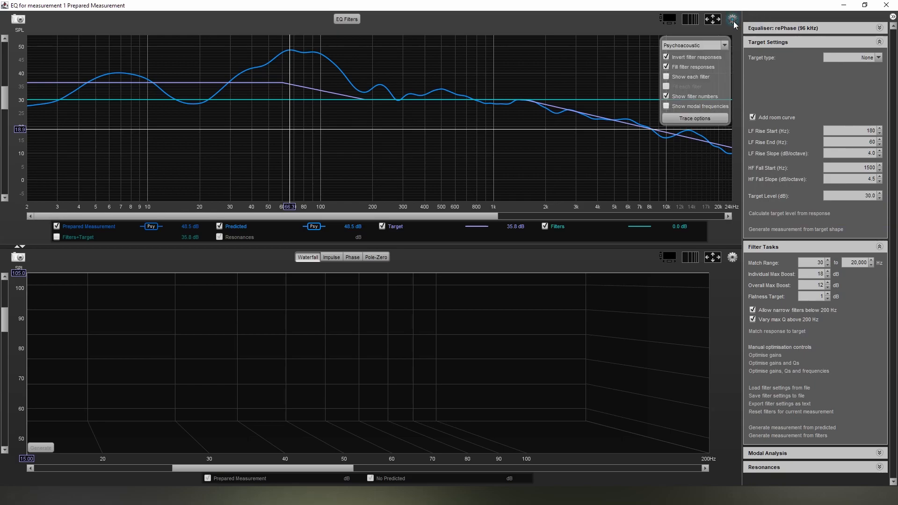
{"action": "left_click", "coordinate": [693, 45]}
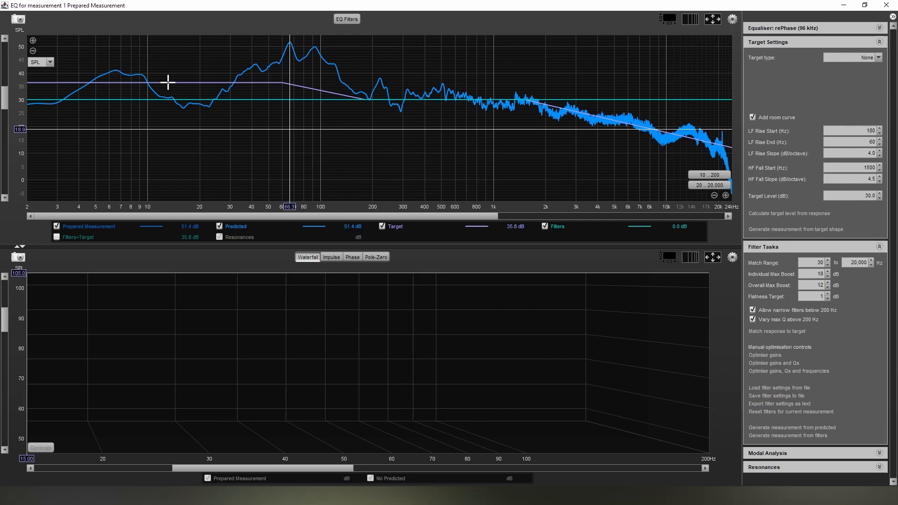
{"action": "mouse_move", "coordinate": [517, 140]}
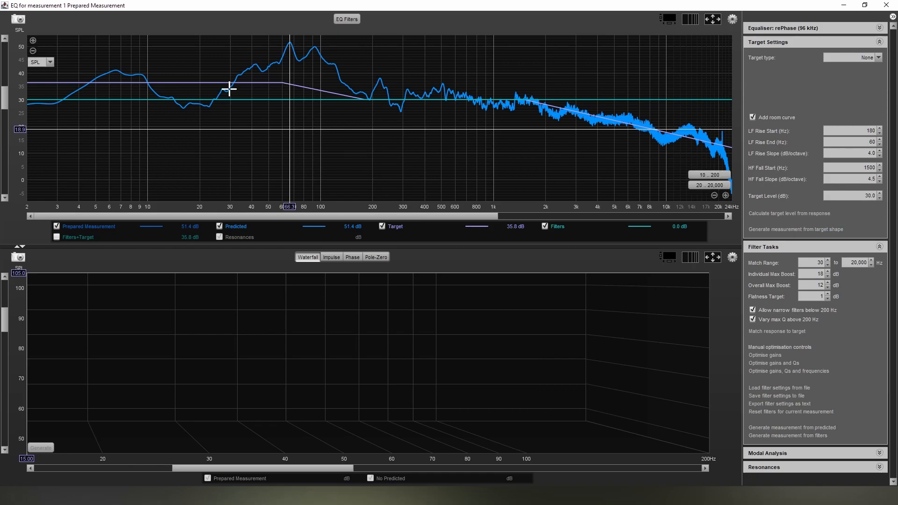
{"action": "mouse_move", "coordinate": [734, 149]}
{"action": "type", "text": "28"}
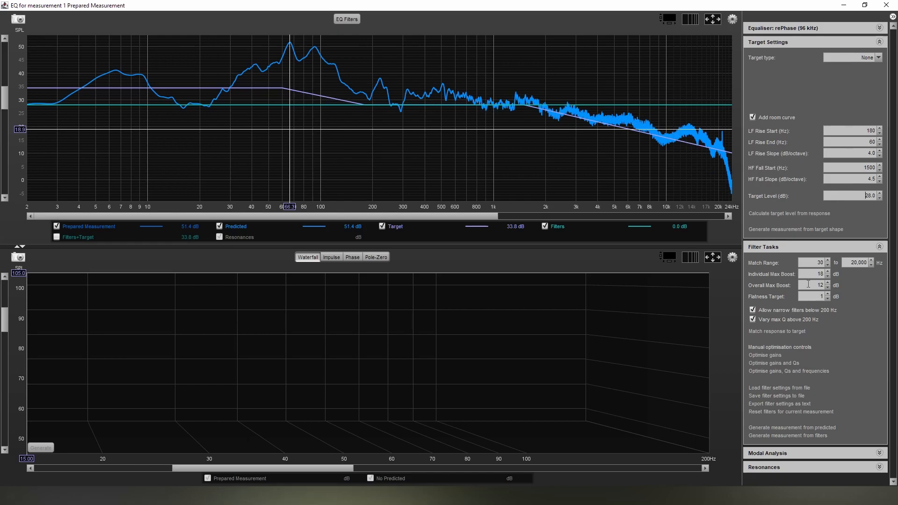
{"action": "mouse_move", "coordinate": [813, 275]}
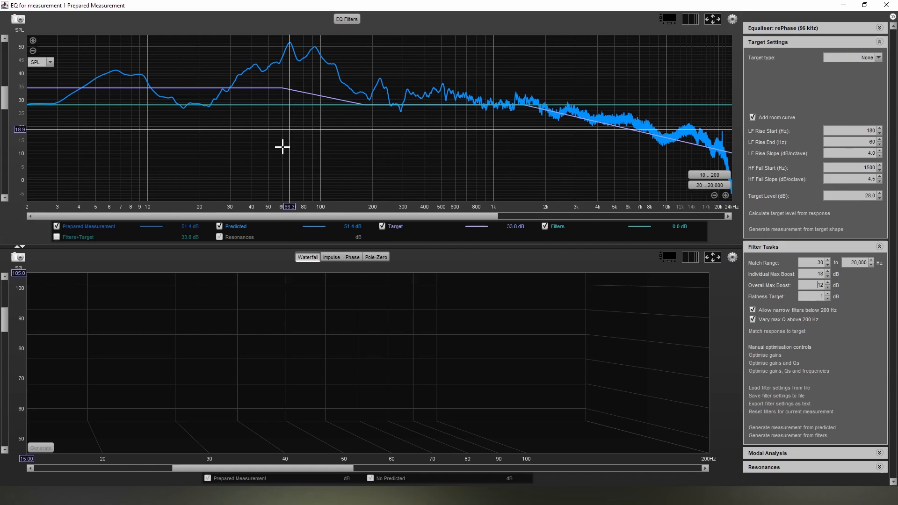
{"action": "mouse_move", "coordinate": [493, 142]}
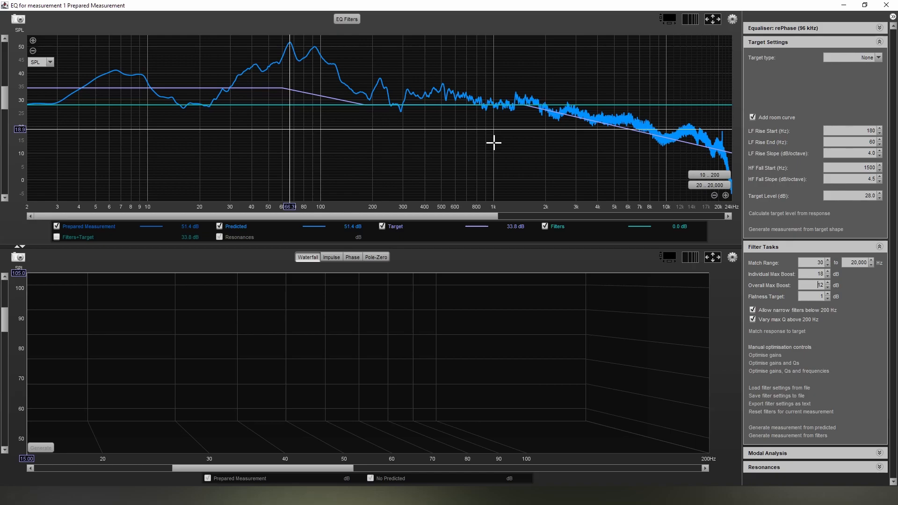
{"action": "mouse_move", "coordinate": [305, 79]}
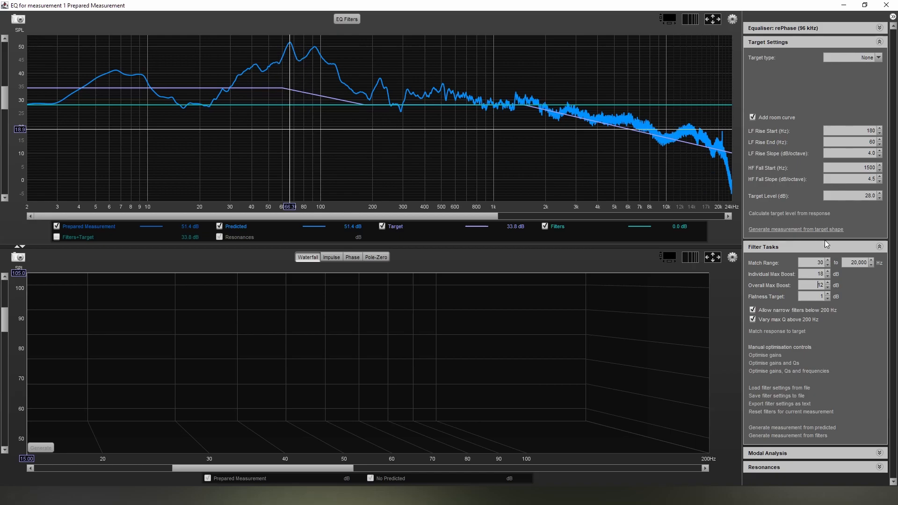
{"action": "mouse_move", "coordinate": [241, 144]}
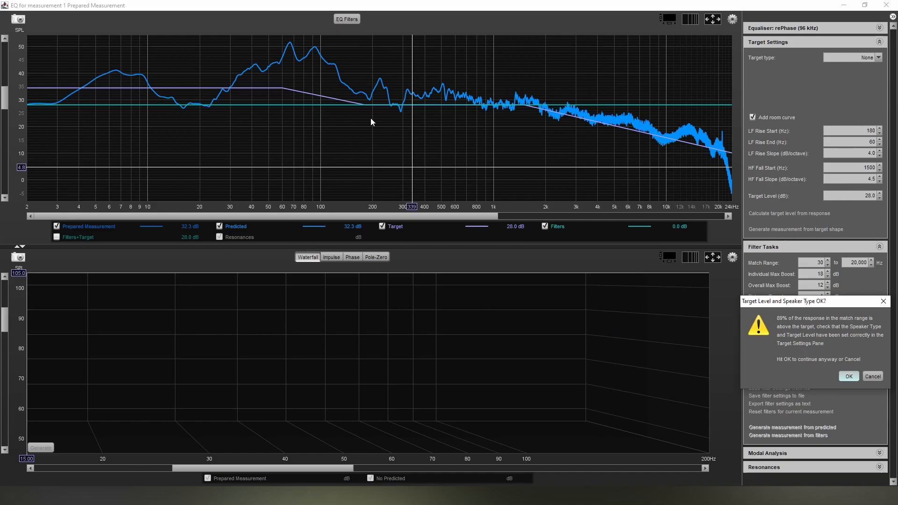
{"action": "mouse_move", "coordinate": [382, 78]}
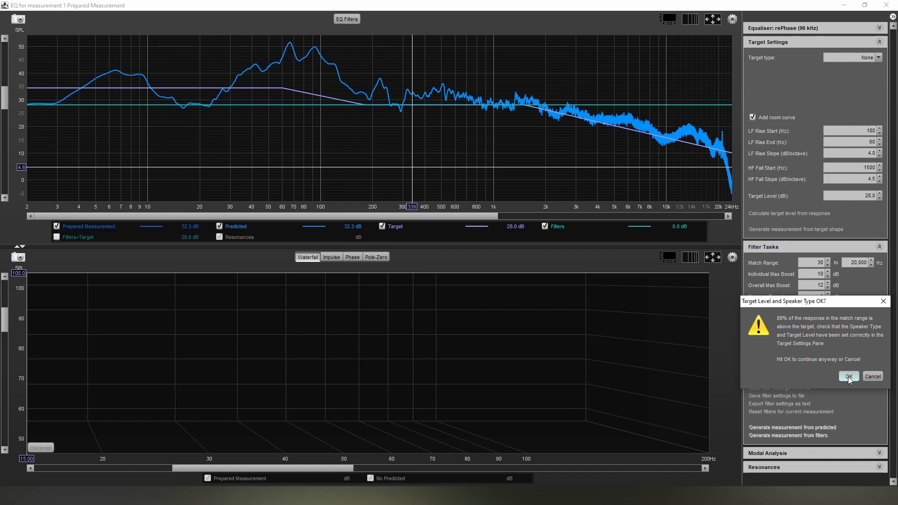
- Accept the target-level warning so Match response to target generates the EQ filters
{"action": "left_click", "coordinate": [849, 376]}
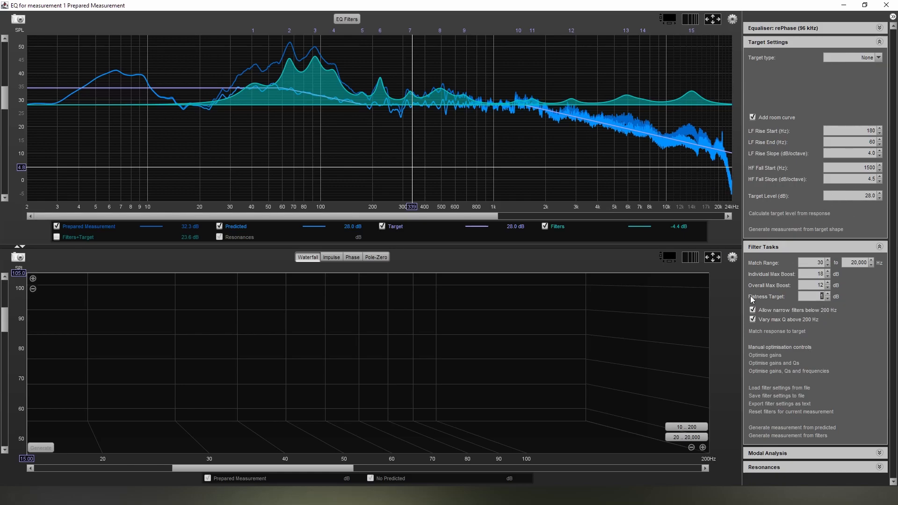
{"action": "mouse_move", "coordinate": [832, 305]}
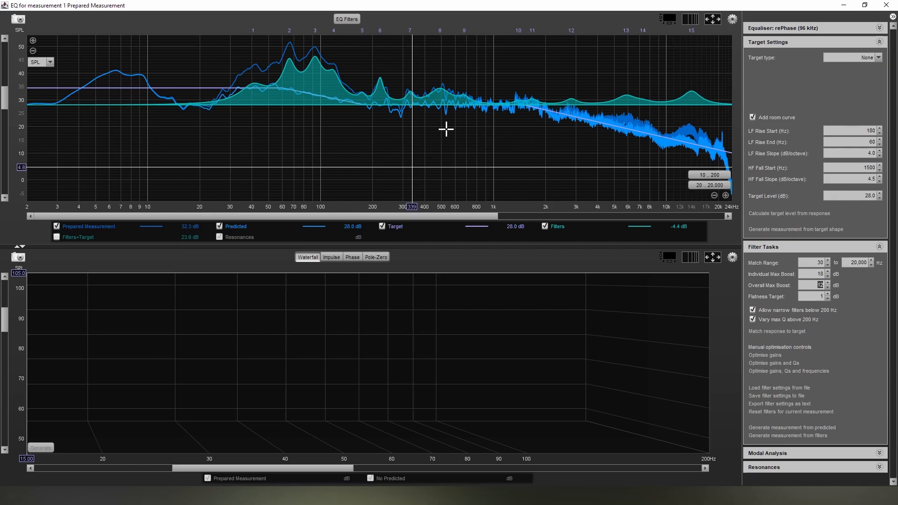
{"action": "mouse_move", "coordinate": [410, 135]}
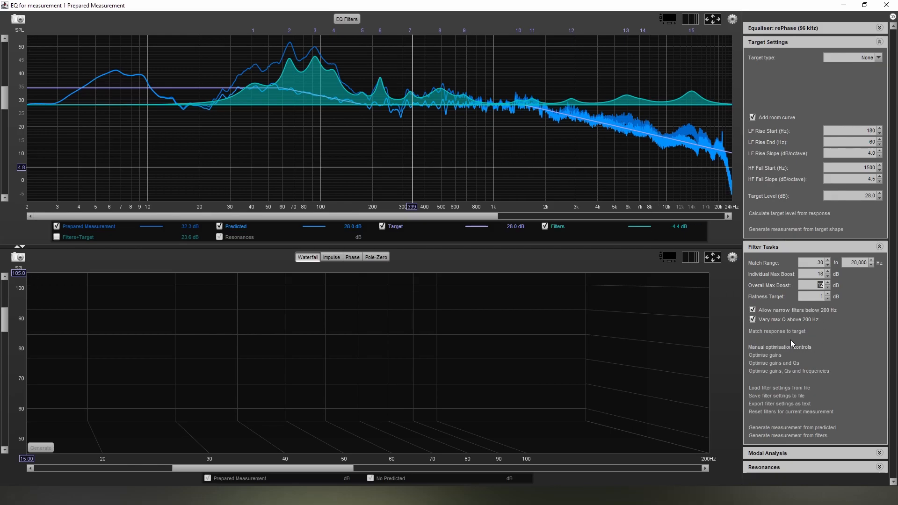
{"action": "mouse_move", "coordinate": [278, 97]}
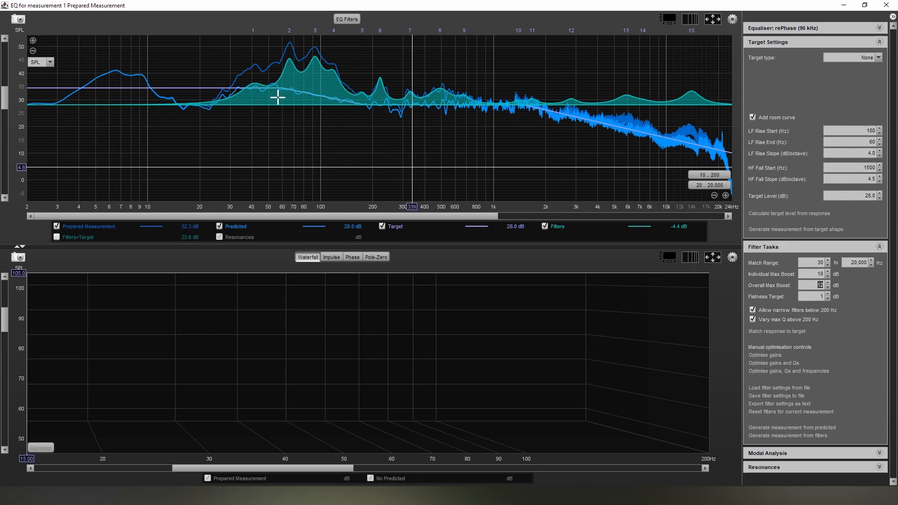
{"action": "mouse_move", "coordinate": [223, 85]}
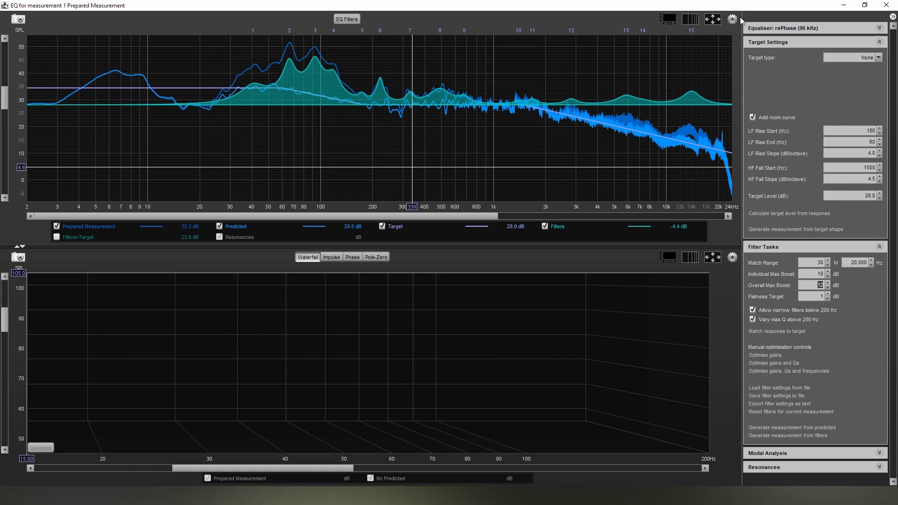
- Smooth traces psychoacoustically and show Filters+Target instead of separate Filters and Target traces
{"action": "left_click", "coordinate": [732, 19]}
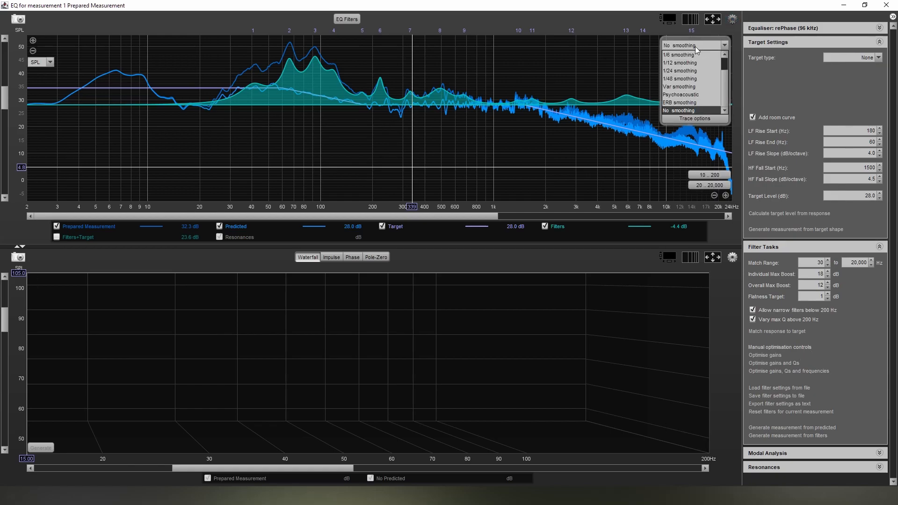
{"action": "left_click", "coordinate": [681, 95]}
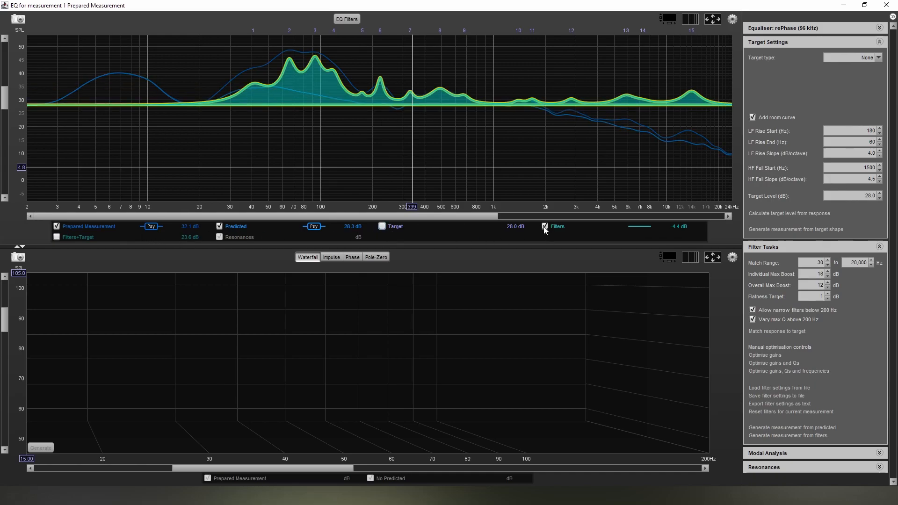
{"action": "left_click", "coordinate": [544, 226]}
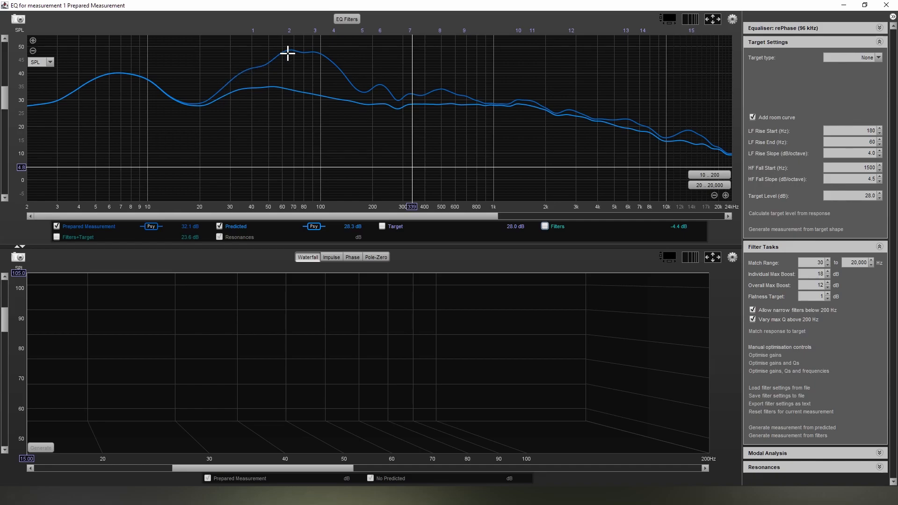
{"action": "mouse_move", "coordinate": [241, 97]}
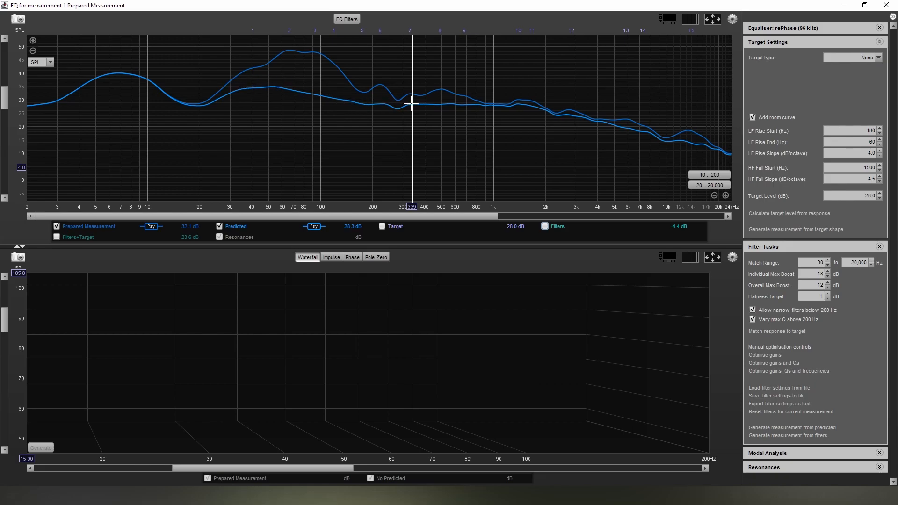
{"action": "mouse_move", "coordinate": [475, 185]}
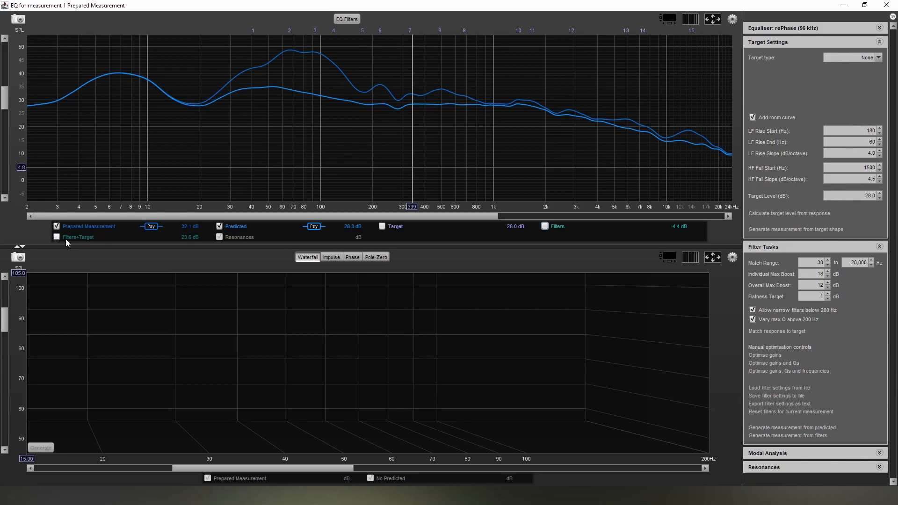
{"action": "left_click", "coordinate": [383, 225]}
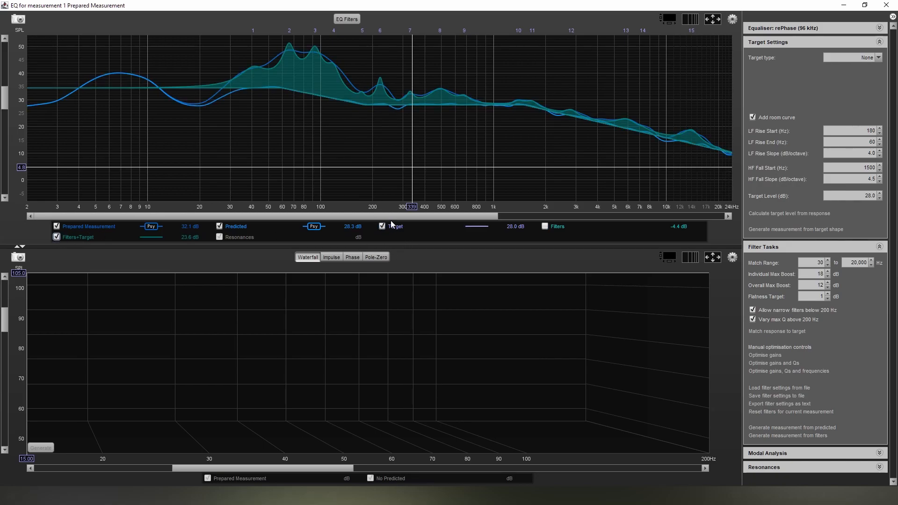
{"action": "left_click", "coordinate": [383, 225]}
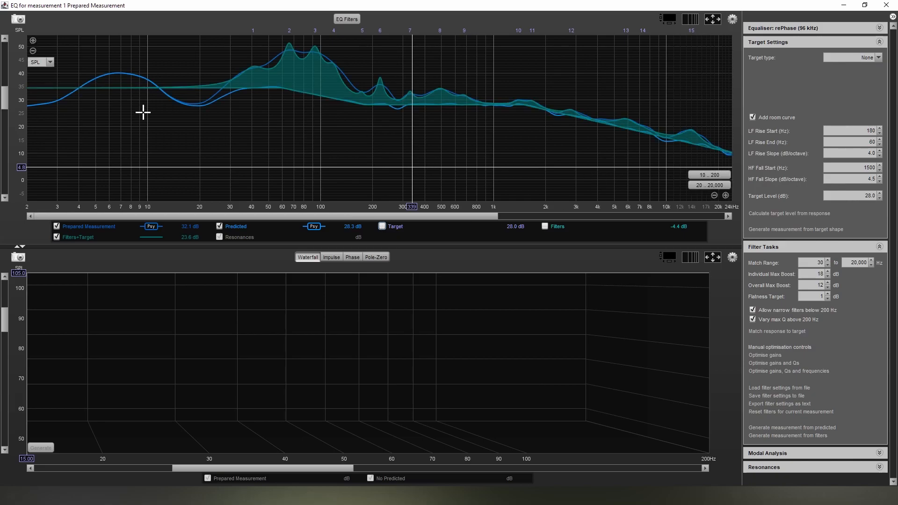
{"action": "mouse_move", "coordinate": [185, 80]}
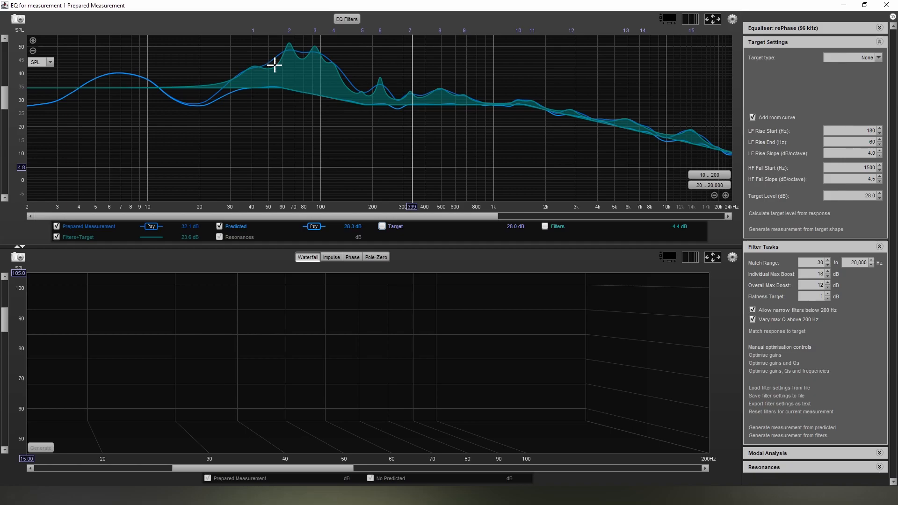
{"action": "mouse_move", "coordinate": [325, 57]}
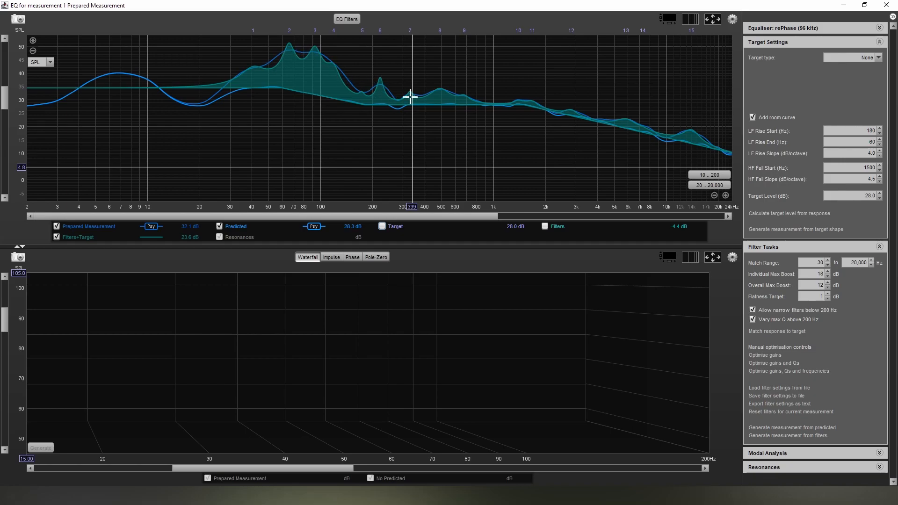
{"action": "mouse_move", "coordinate": [380, 104]}
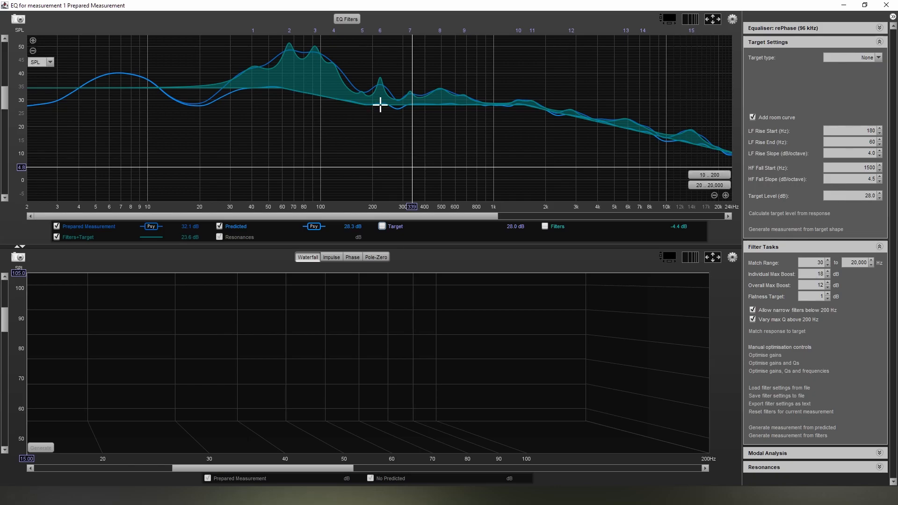
{"action": "mouse_move", "coordinate": [383, 103]}
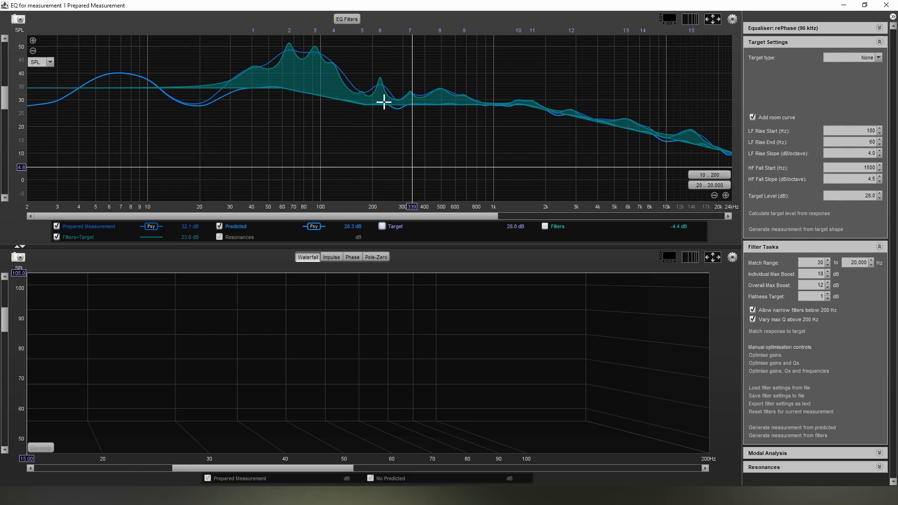
{"action": "mouse_move", "coordinate": [637, 139]}
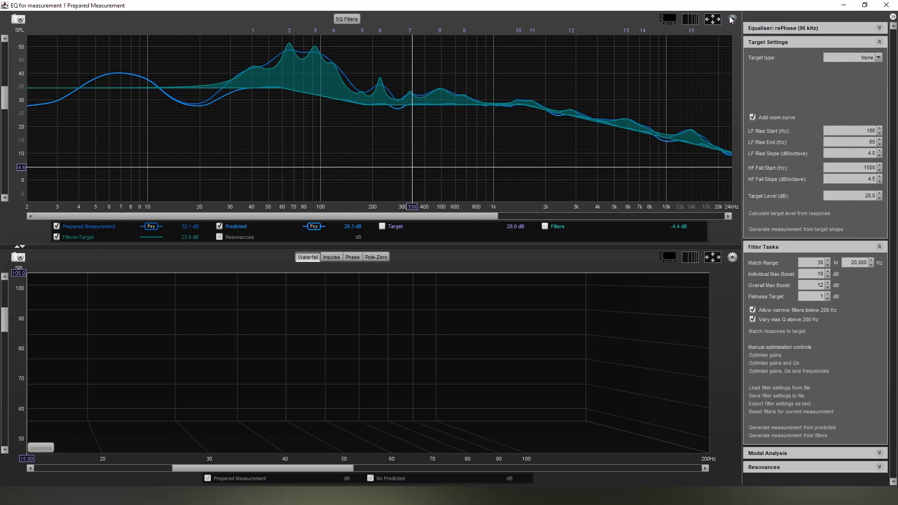
- Show and then hide the graph's trace display options panel
{"action": "left_click", "coordinate": [732, 19]}
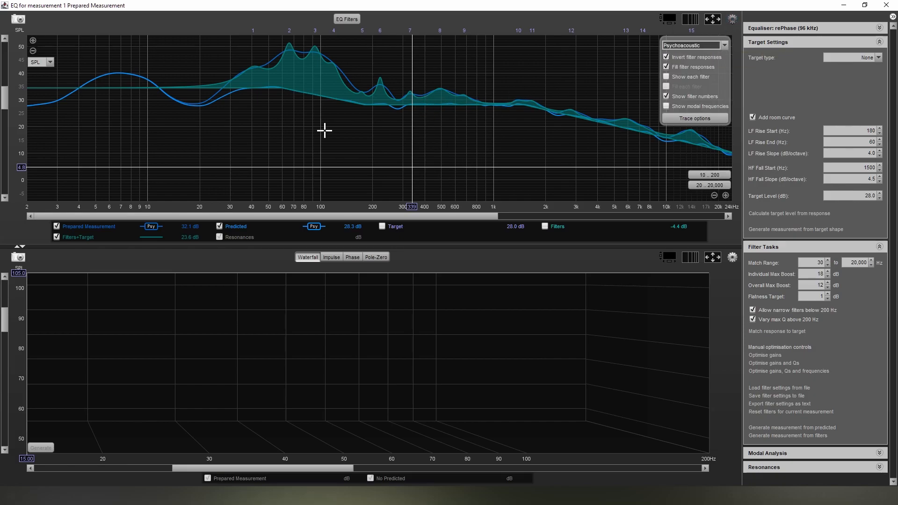
{"action": "mouse_move", "coordinate": [438, 91]}
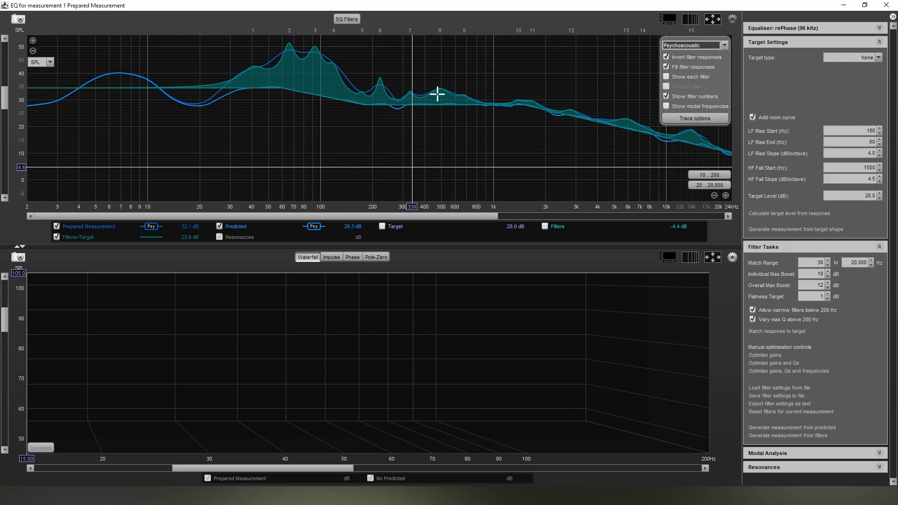
{"action": "mouse_move", "coordinate": [389, 103]}
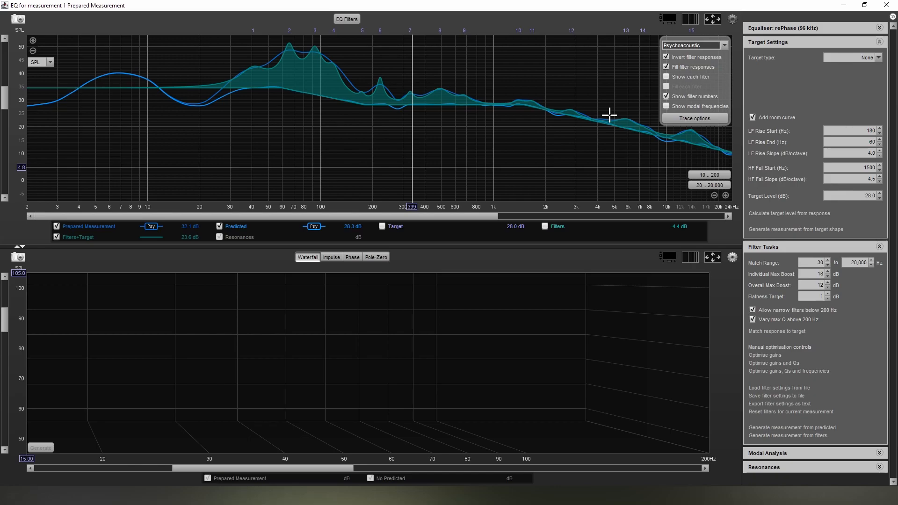
{"action": "mouse_move", "coordinate": [744, 19]}
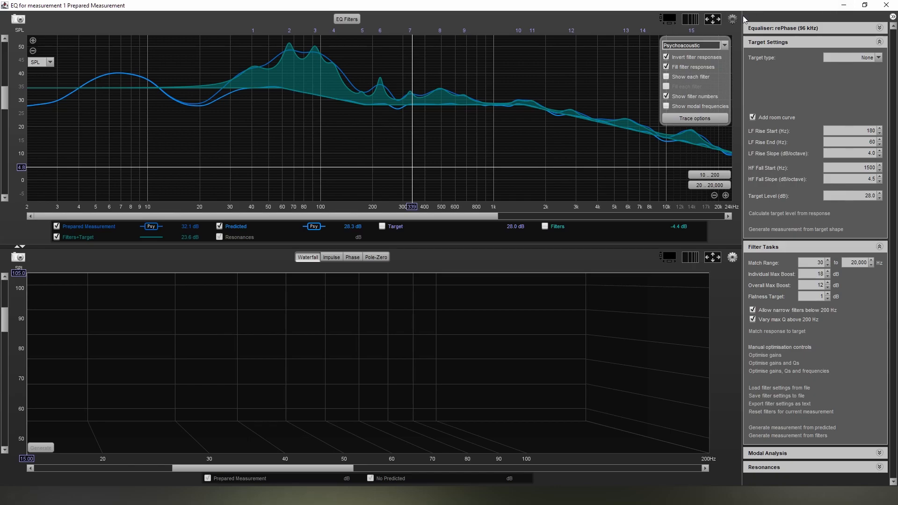
{"action": "mouse_move", "coordinate": [732, 19]}
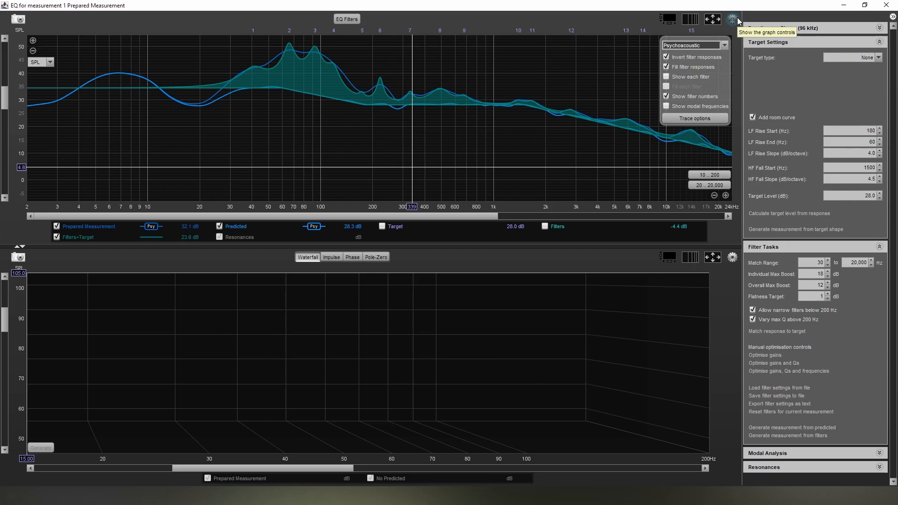
{"action": "left_click", "coordinate": [731, 19]}
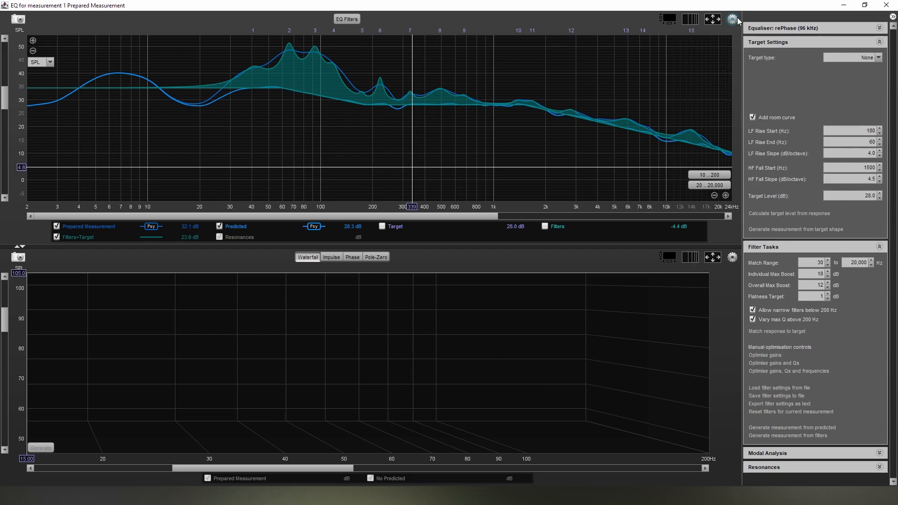
- Display the measured and predicted responses without smoothing
{"action": "left_click", "coordinate": [731, 18]}
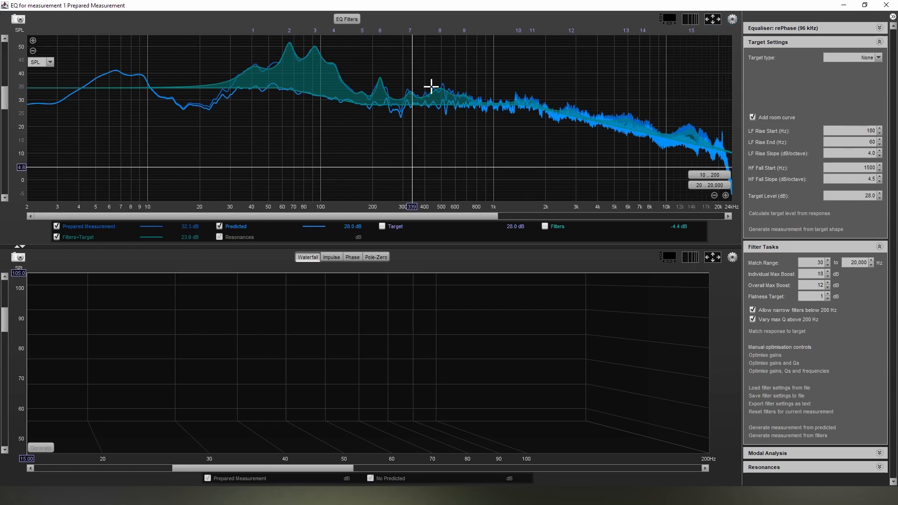
{"action": "mouse_move", "coordinate": [327, 65]}
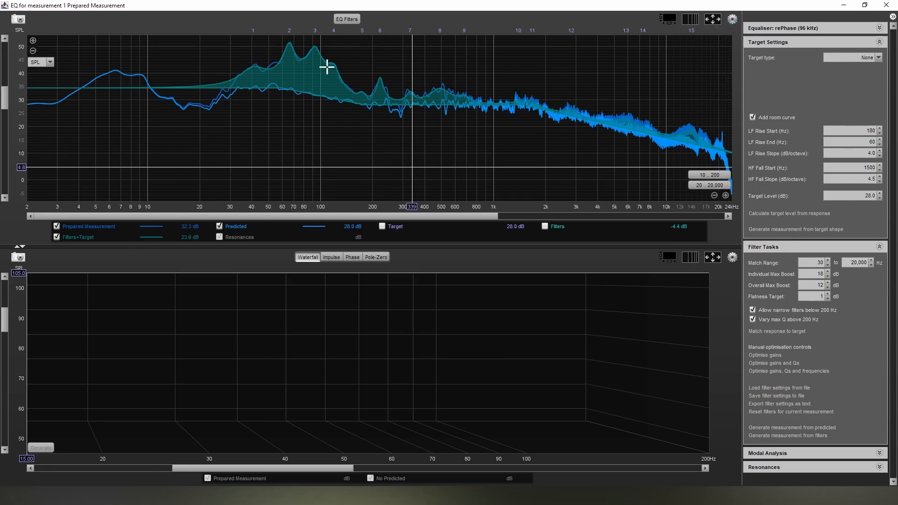
{"action": "mouse_move", "coordinate": [550, 175]}
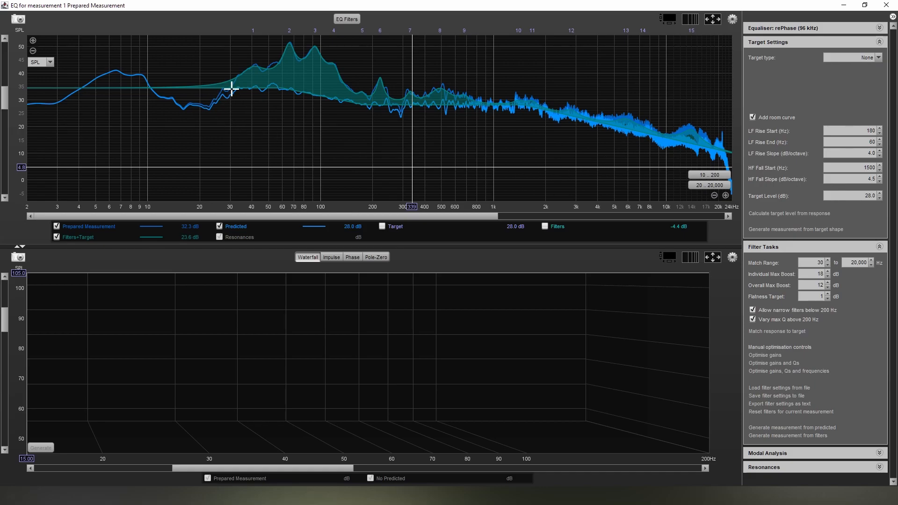
{"action": "mouse_move", "coordinate": [285, 47]}
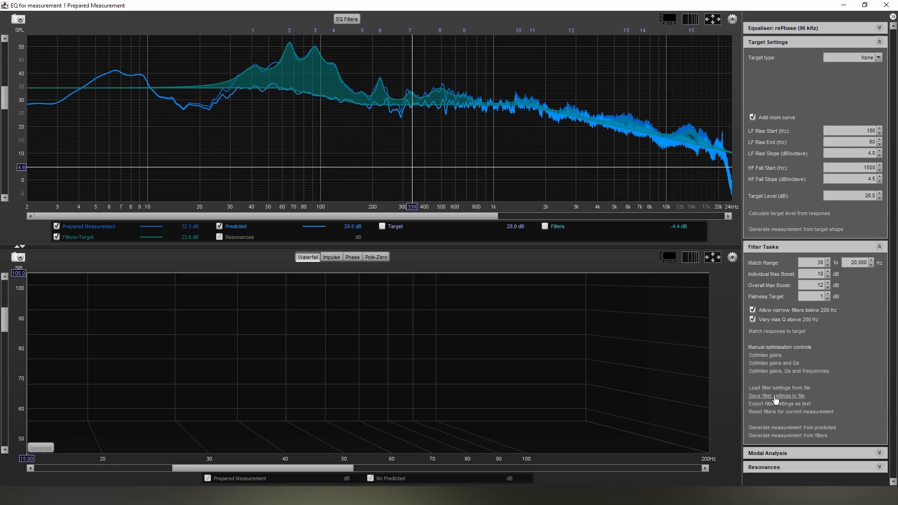
{"action": "mouse_move", "coordinate": [796, 57]}
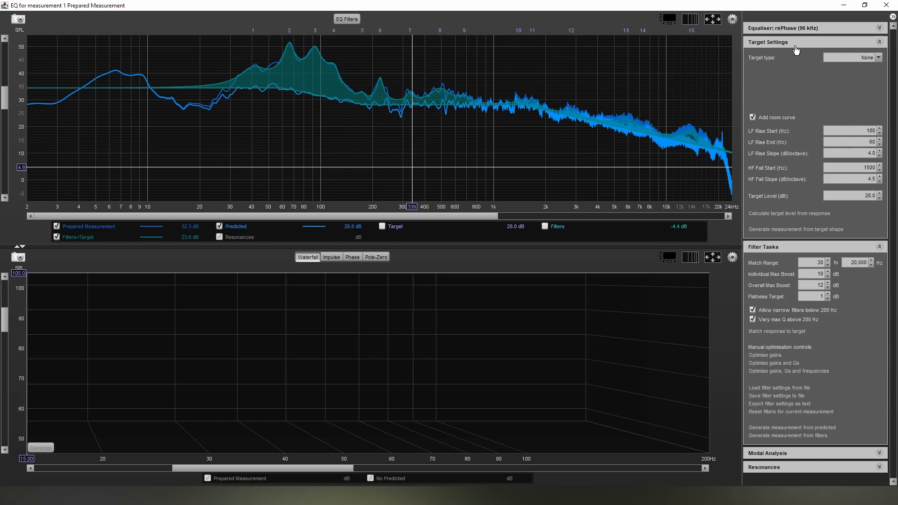
{"action": "mouse_move", "coordinate": [892, 295]}
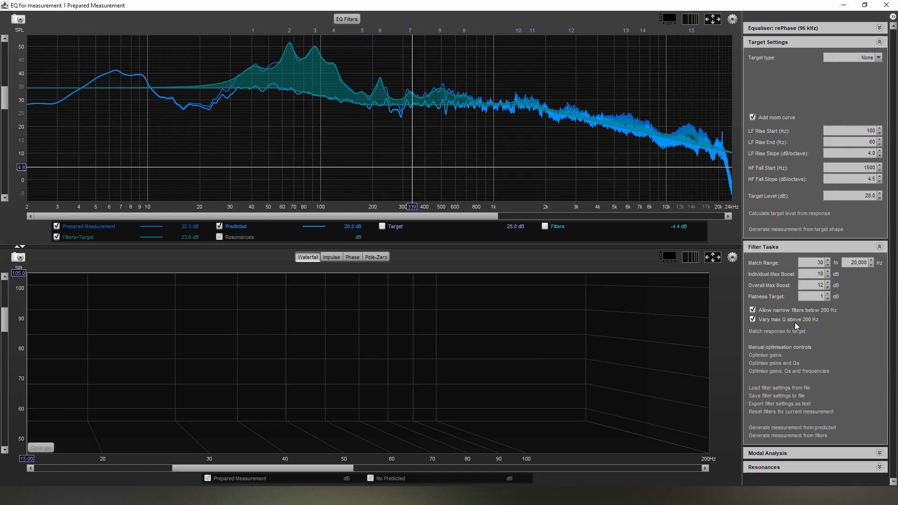
{"action": "mouse_move", "coordinate": [247, 111]}
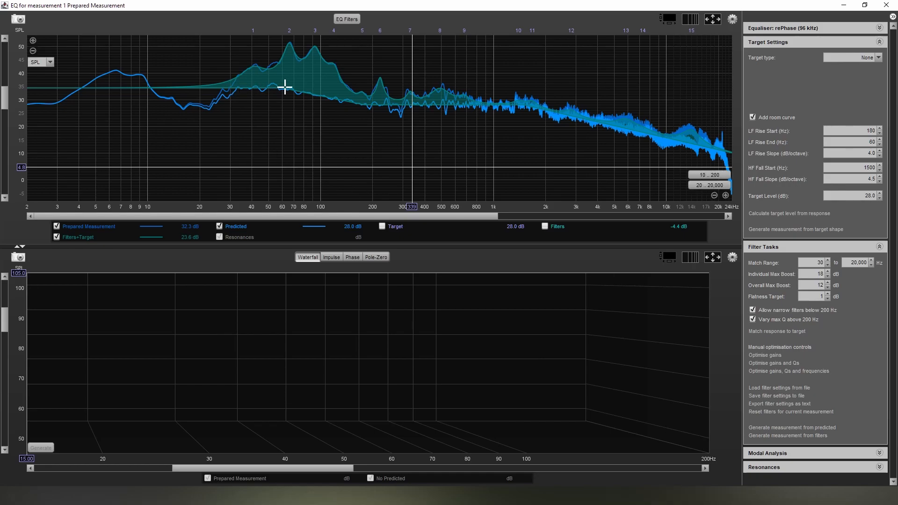
{"action": "mouse_move", "coordinate": [318, 143]}
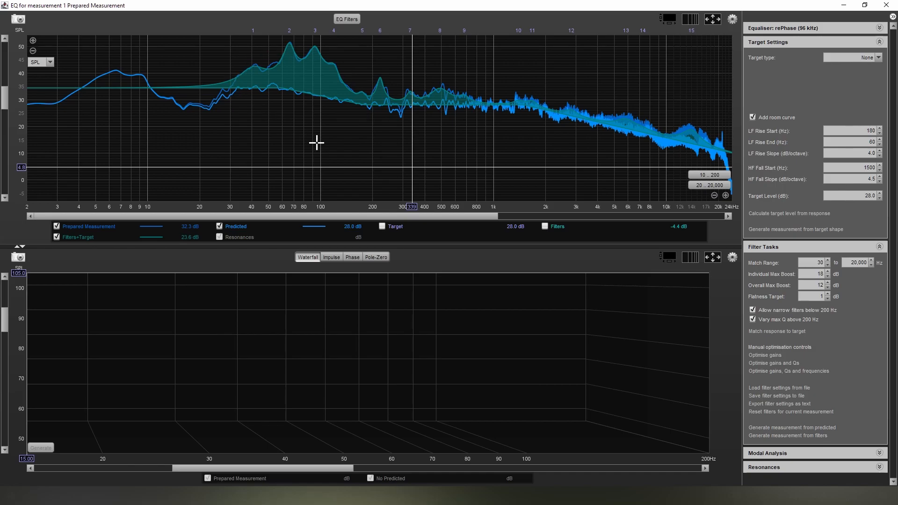
{"action": "mouse_move", "coordinate": [231, 91]}
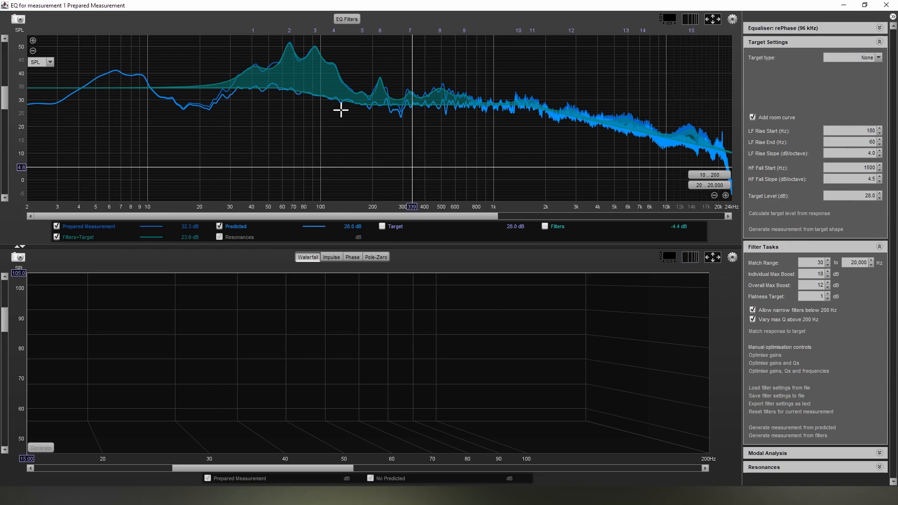
{"action": "mouse_move", "coordinate": [366, 134]}
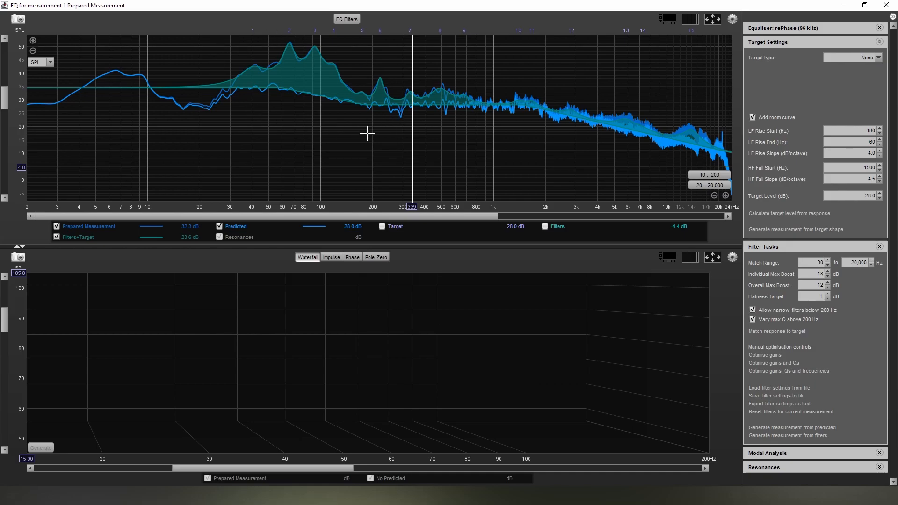
{"action": "mouse_move", "coordinate": [394, 88]}
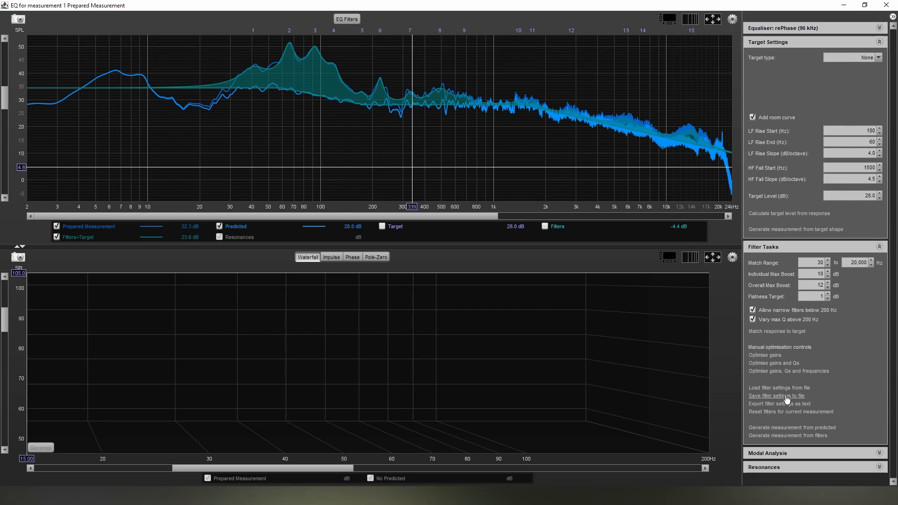
- Start saving filter settings to file with Left Subwoofer as the speaker
{"action": "left_click", "coordinate": [776, 395]}
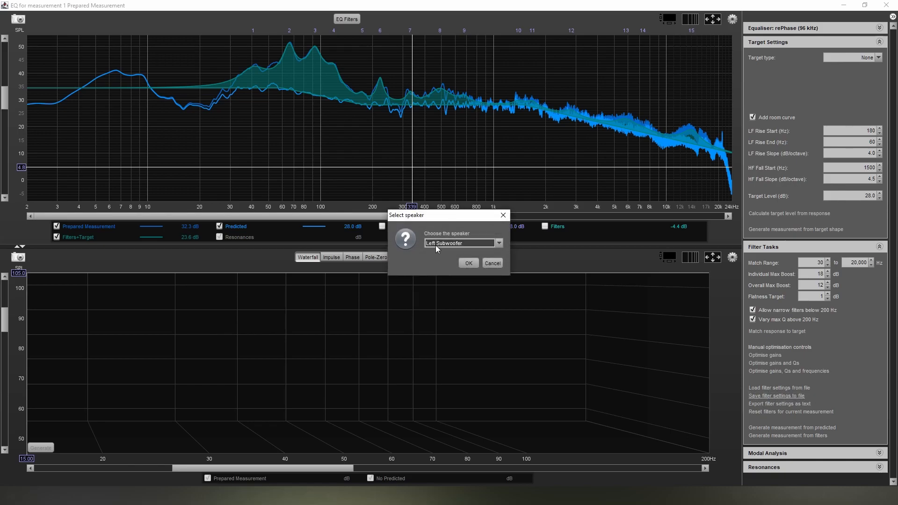
{"action": "left_click", "coordinate": [498, 244]}
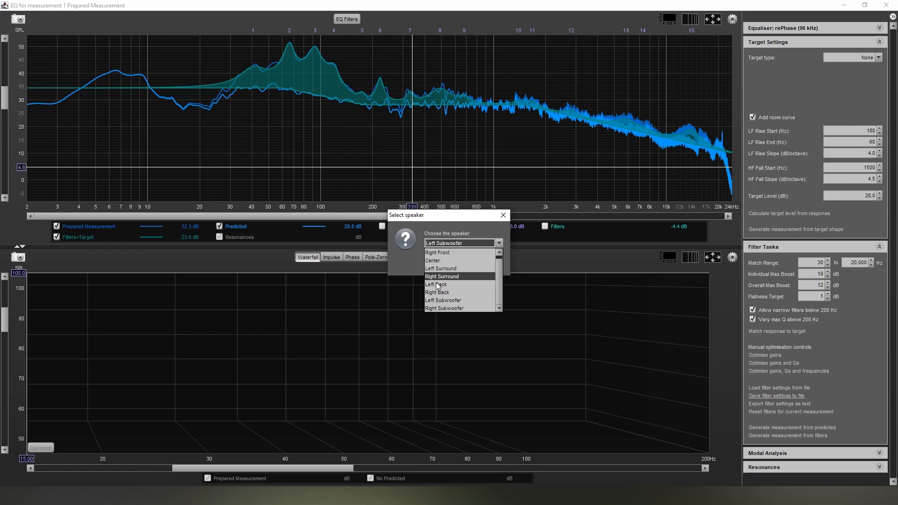
{"action": "left_click", "coordinate": [460, 243]}
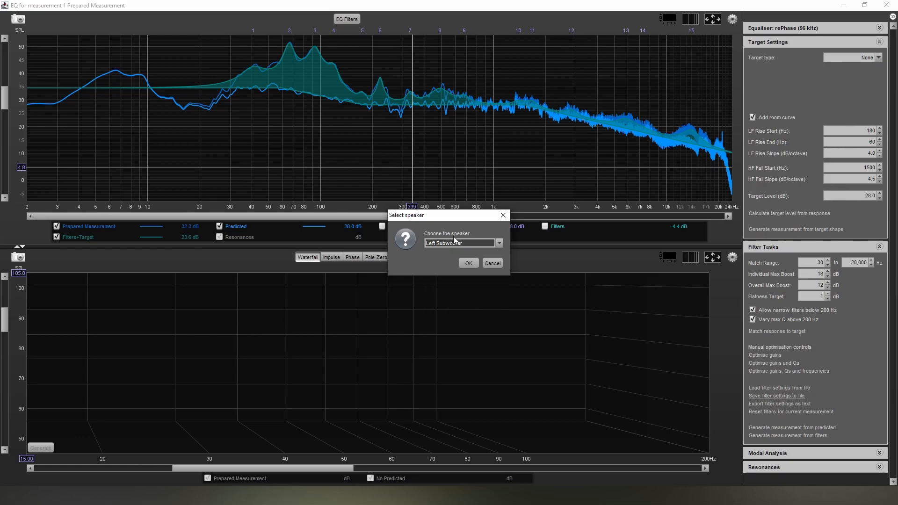
{"action": "left_click", "coordinate": [468, 263]}
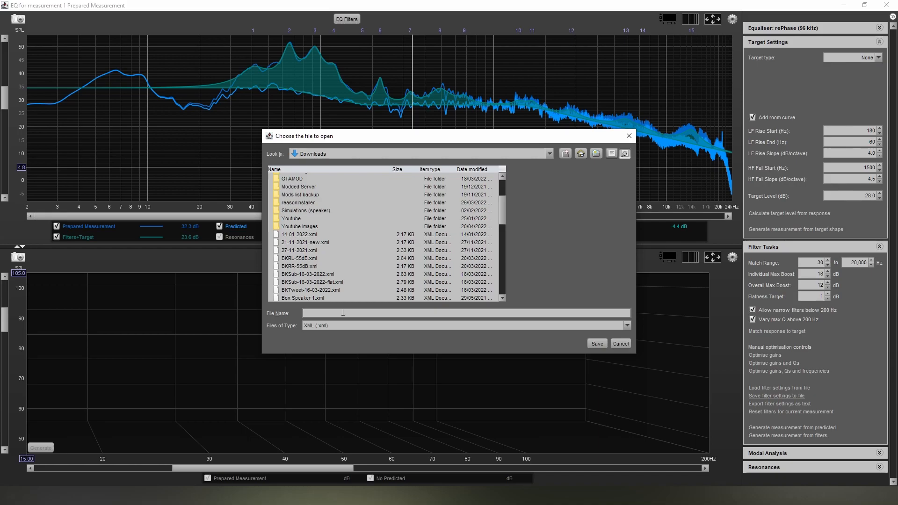
- Save the filter settings as XML file 'tutorial-20-04-2022' in the Downloads folder
{"action": "type", "text": "tutorial-20-04-2022"}
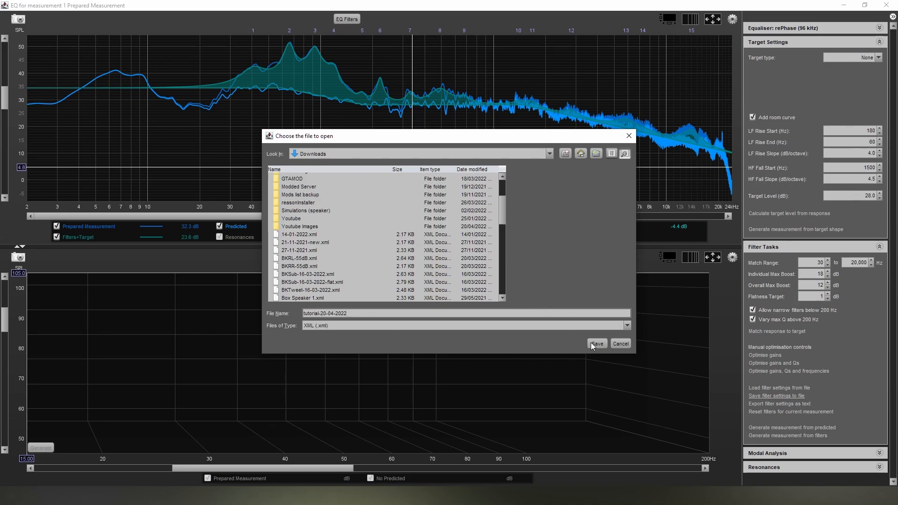
{"action": "left_click", "coordinate": [596, 343]}
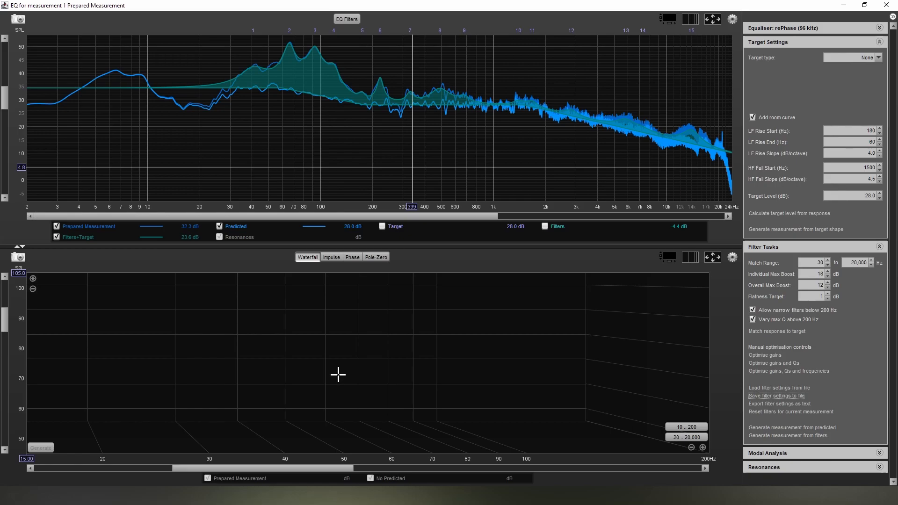
{"action": "mouse_move", "coordinate": [349, 301]}
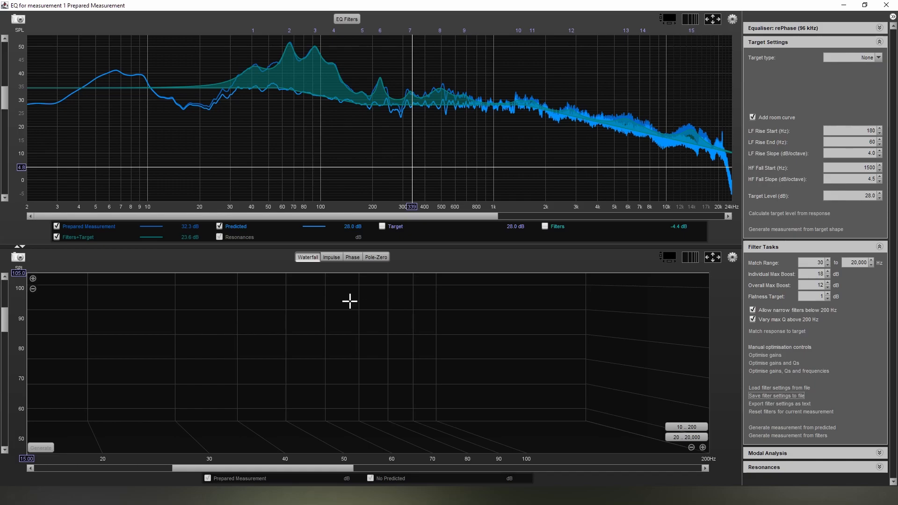
{"action": "mouse_move", "coordinate": [333, 309]}
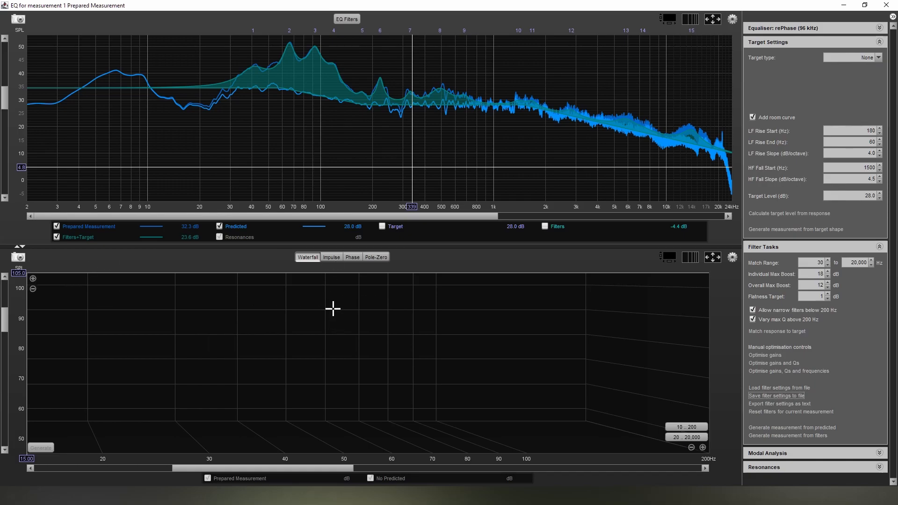
{"action": "mouse_move", "coordinate": [521, 310]}
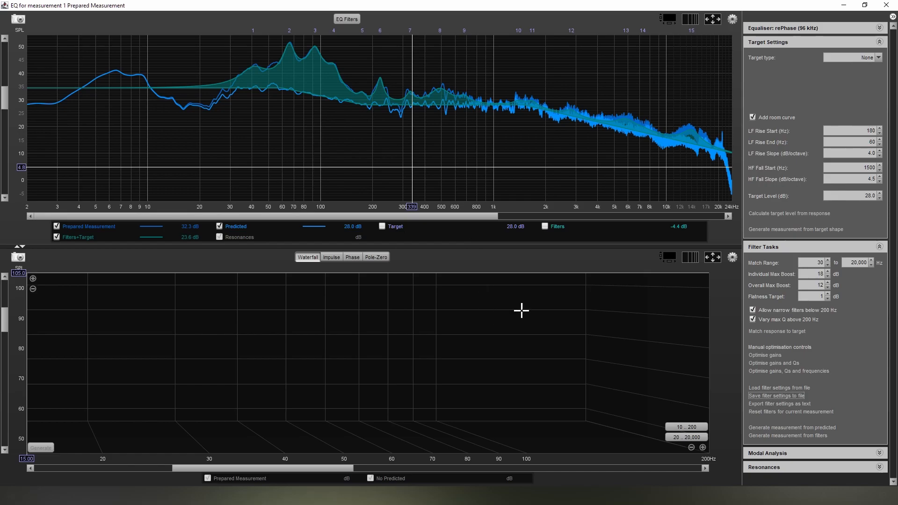